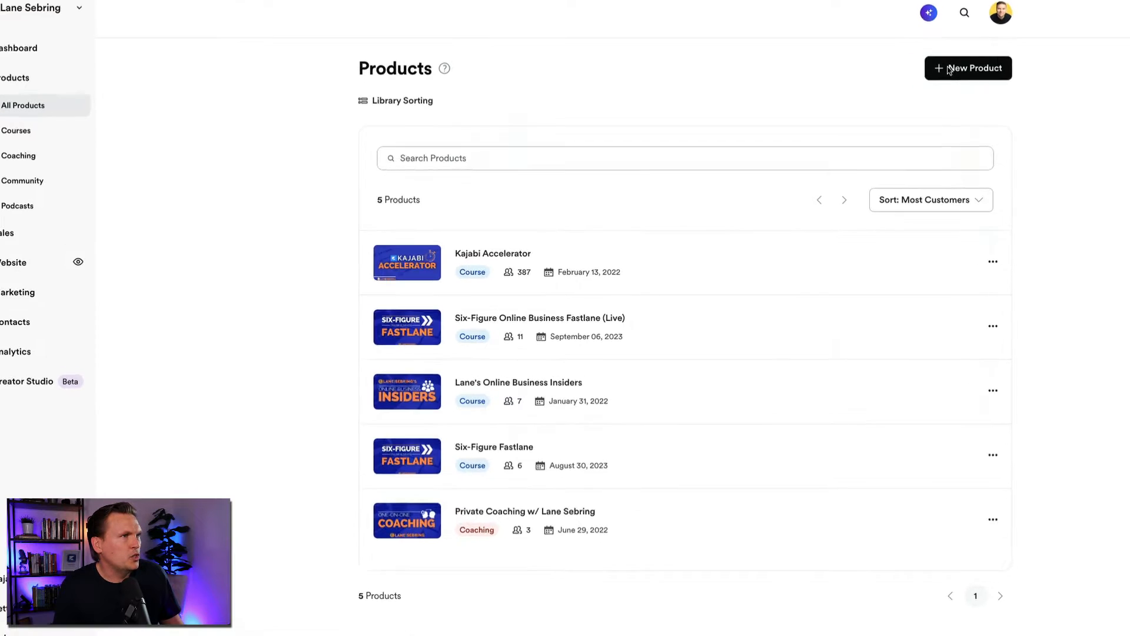
Start a new product from the Products page, landing on the product-type chooser with Course selected
click(967, 68)
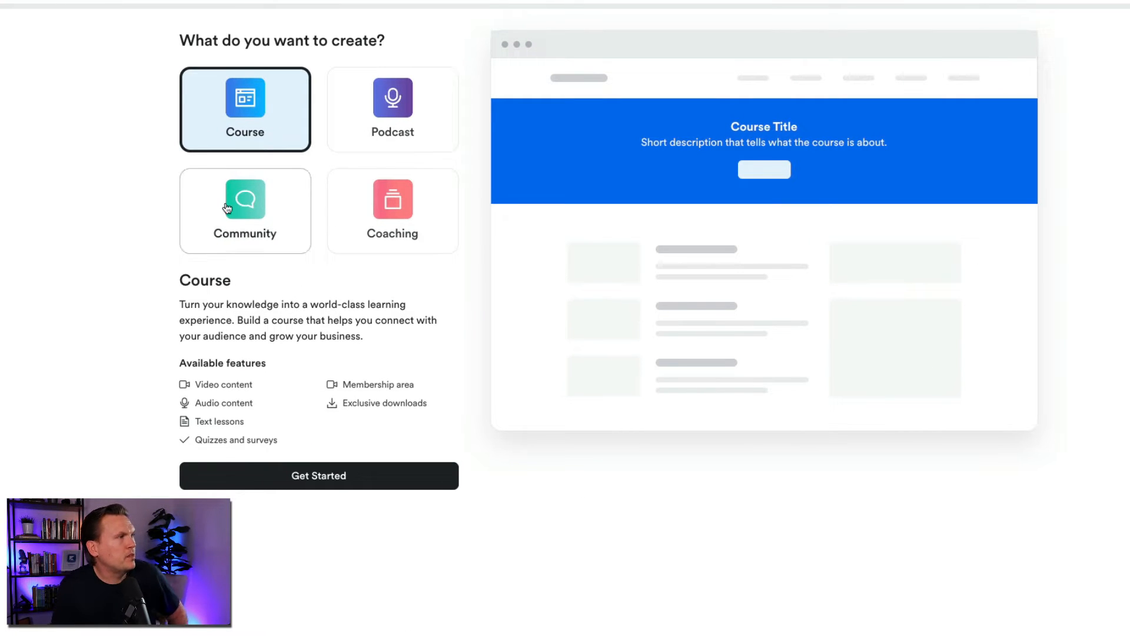
mouse_move(248, 104)
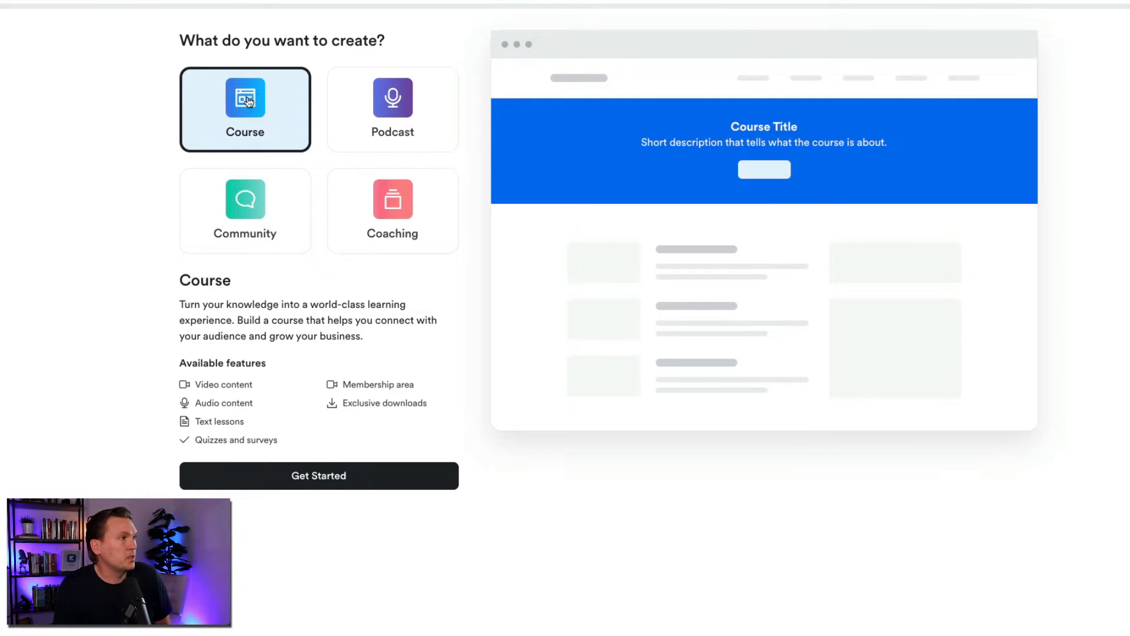
mouse_move(466, 203)
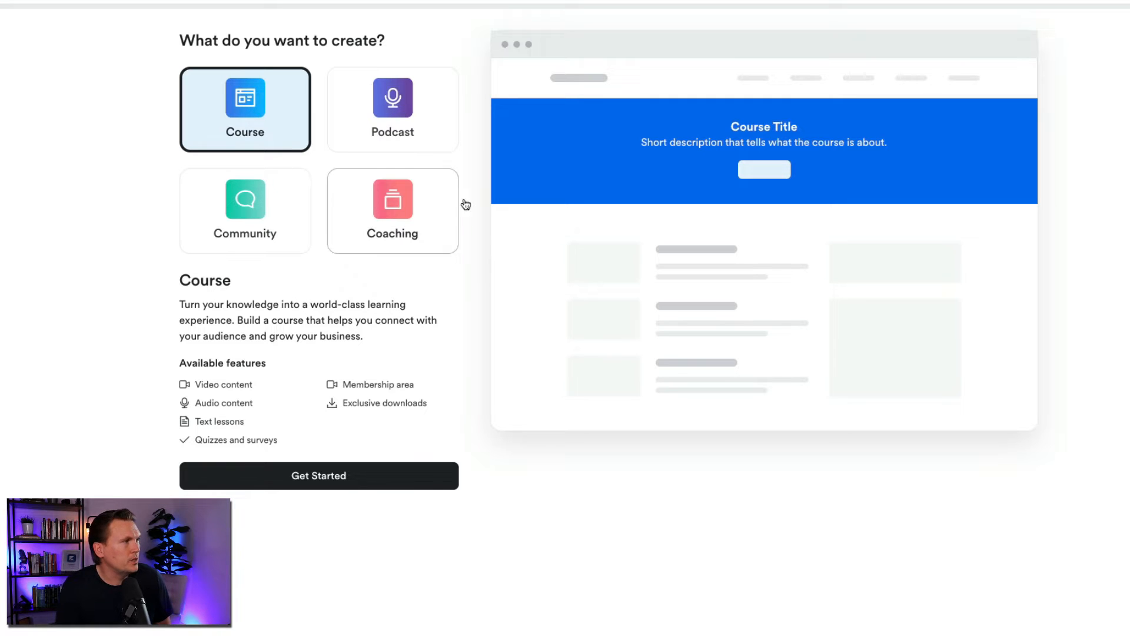
mouse_move(304, 233)
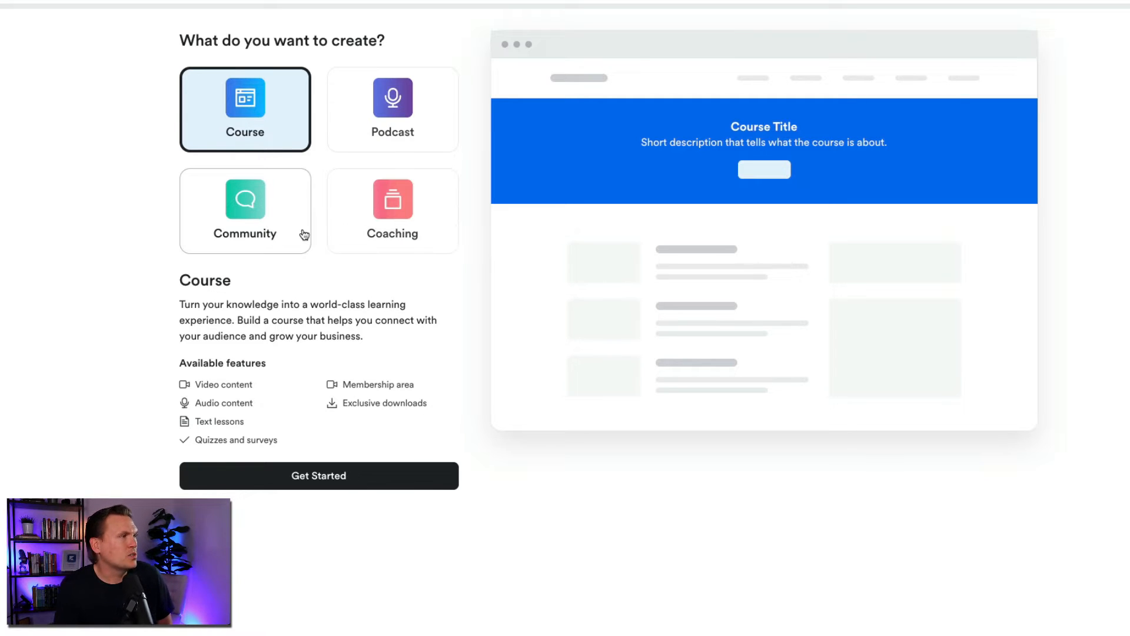
mouse_move(202, 309)
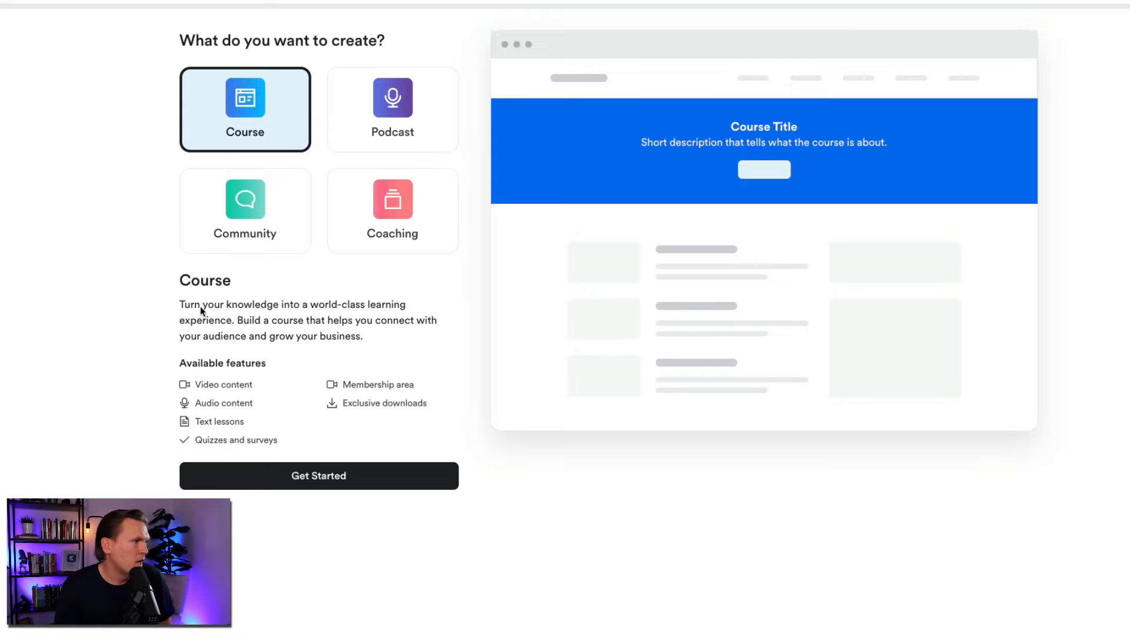
mouse_move(259, 333)
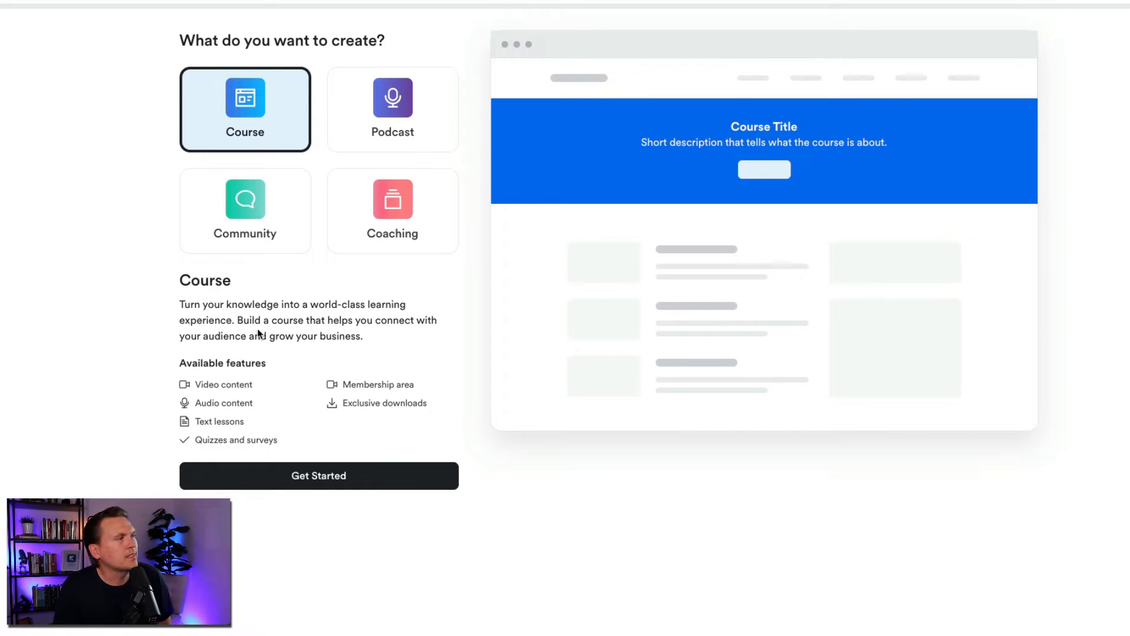
mouse_move(287, 339)
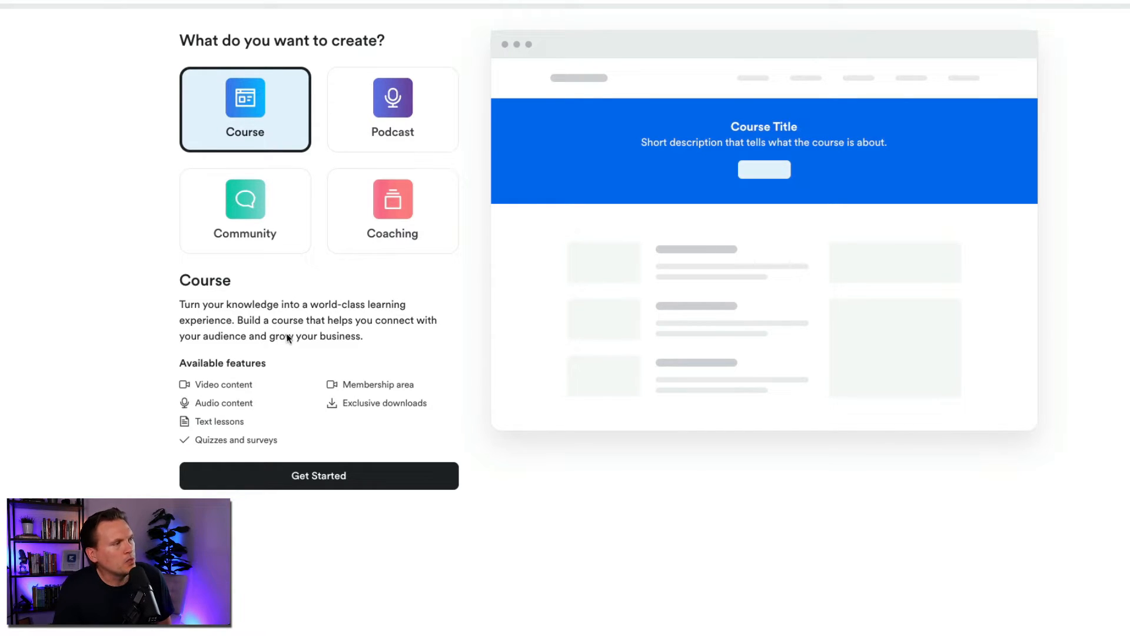
mouse_move(230, 352)
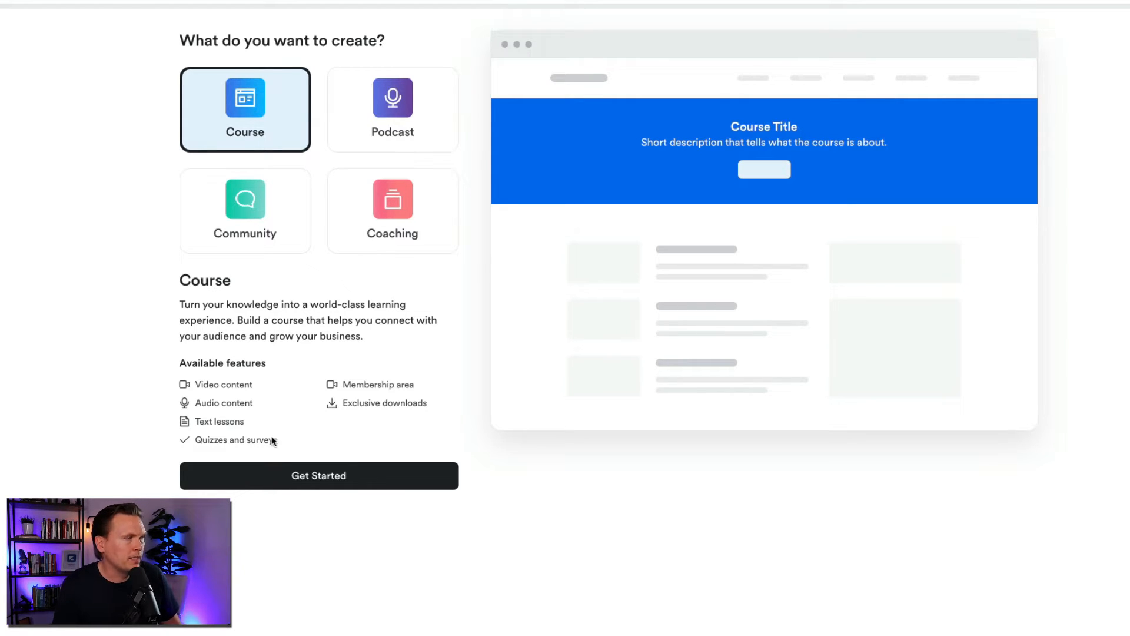
Begin the course setup and title it 'My Awesome Course'
click(318, 476)
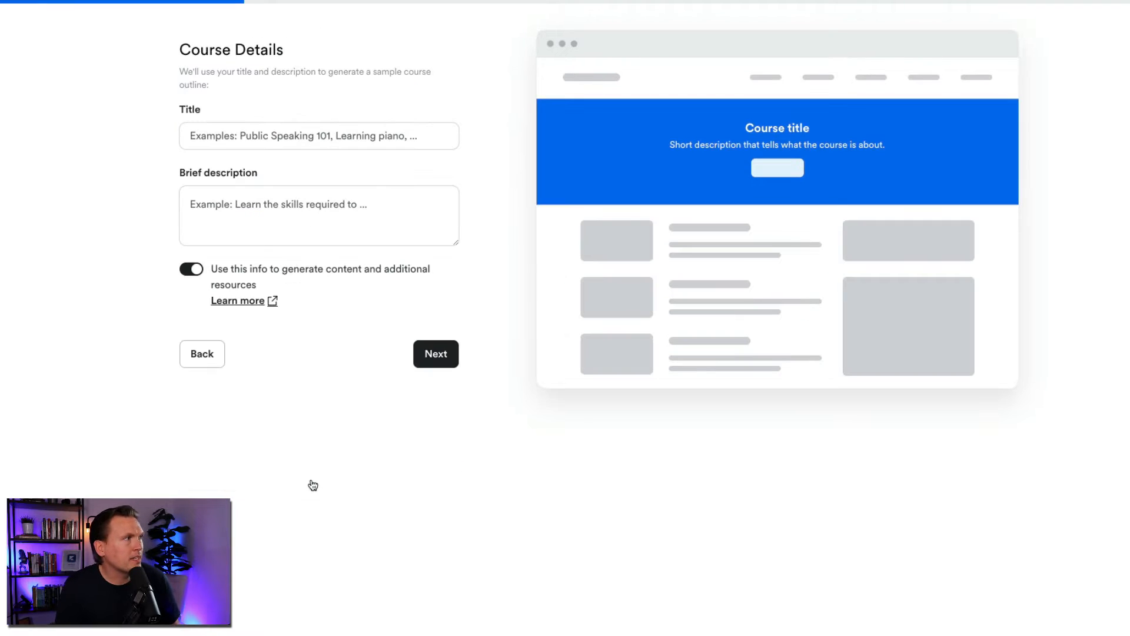
mouse_move(98, 242)
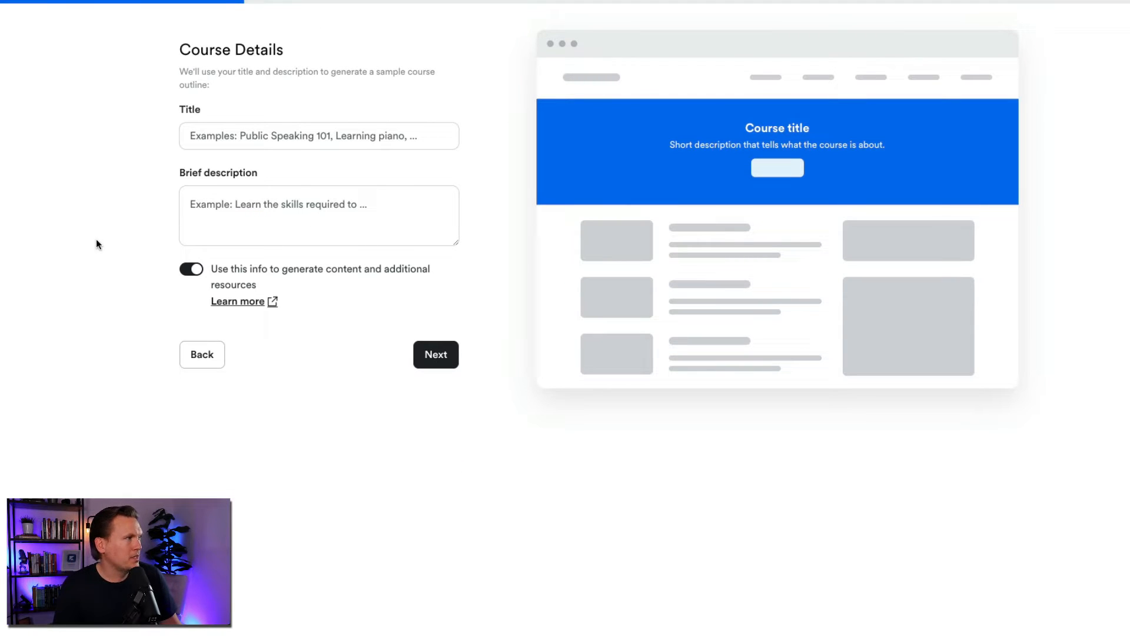
mouse_move(100, 242)
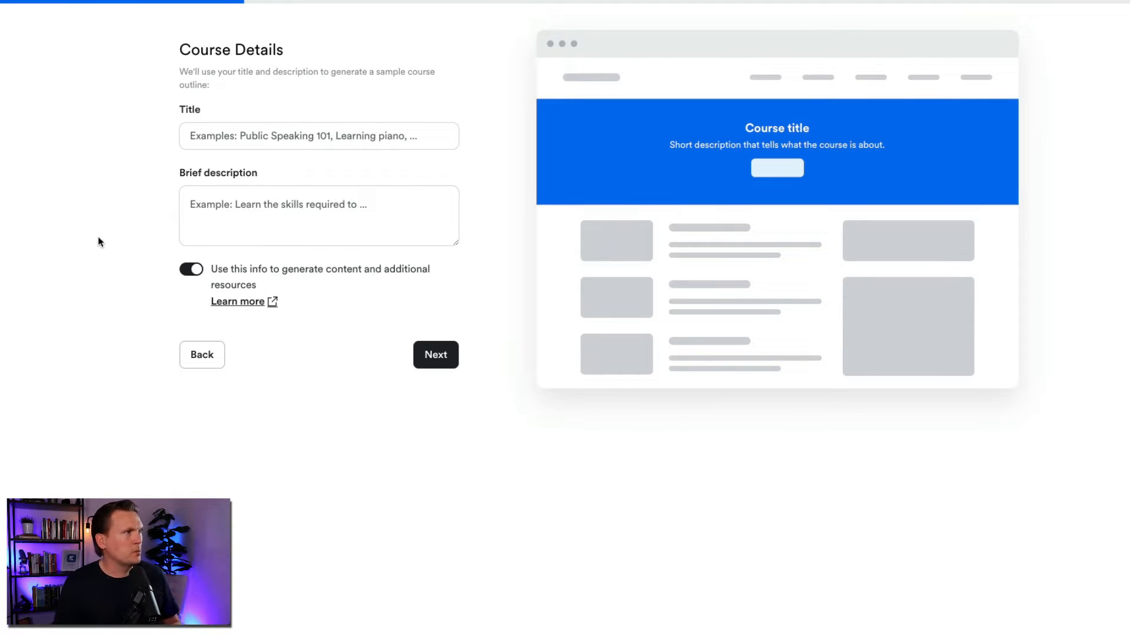
mouse_move(192, 163)
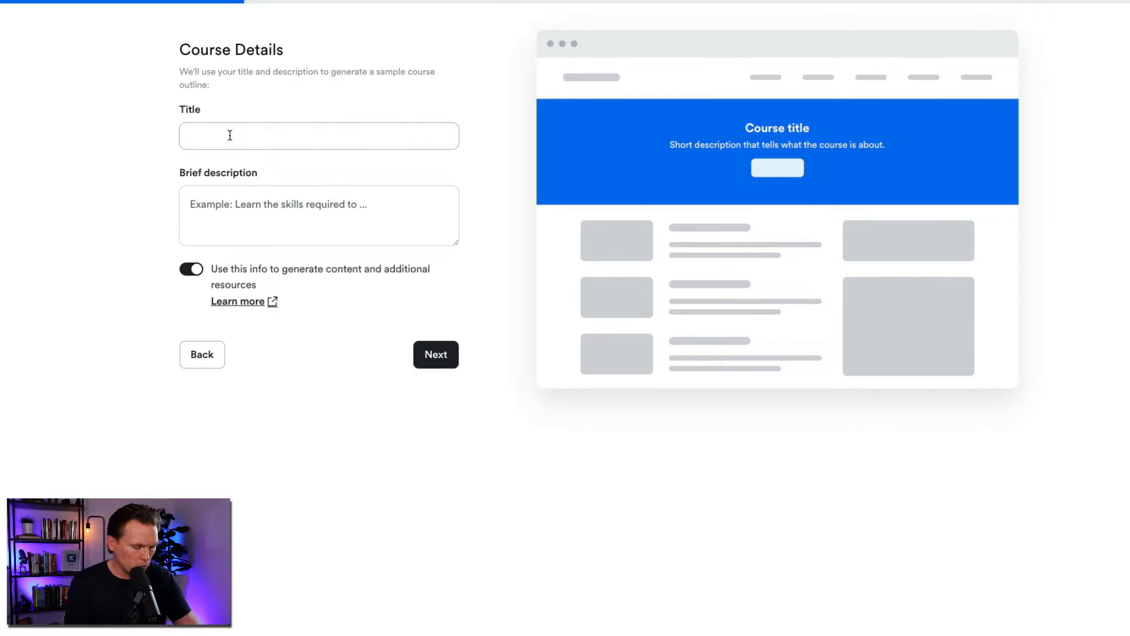
text(My Awesome Course)
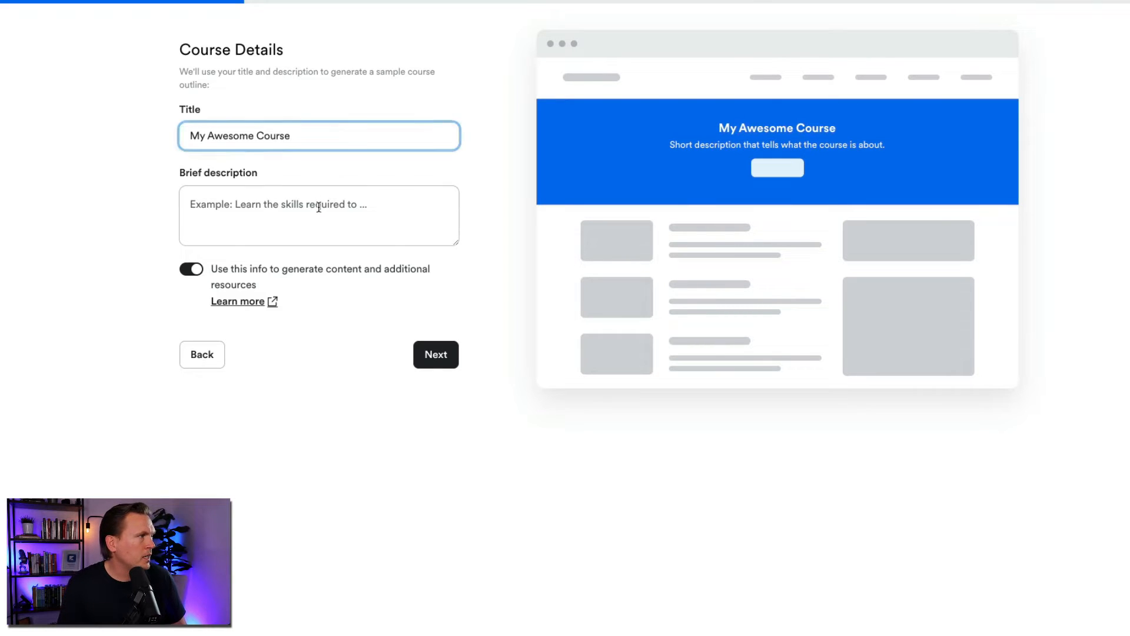
Describe the course as 'My awesome course for my amazing YouTube Viewers'
click(319, 214)
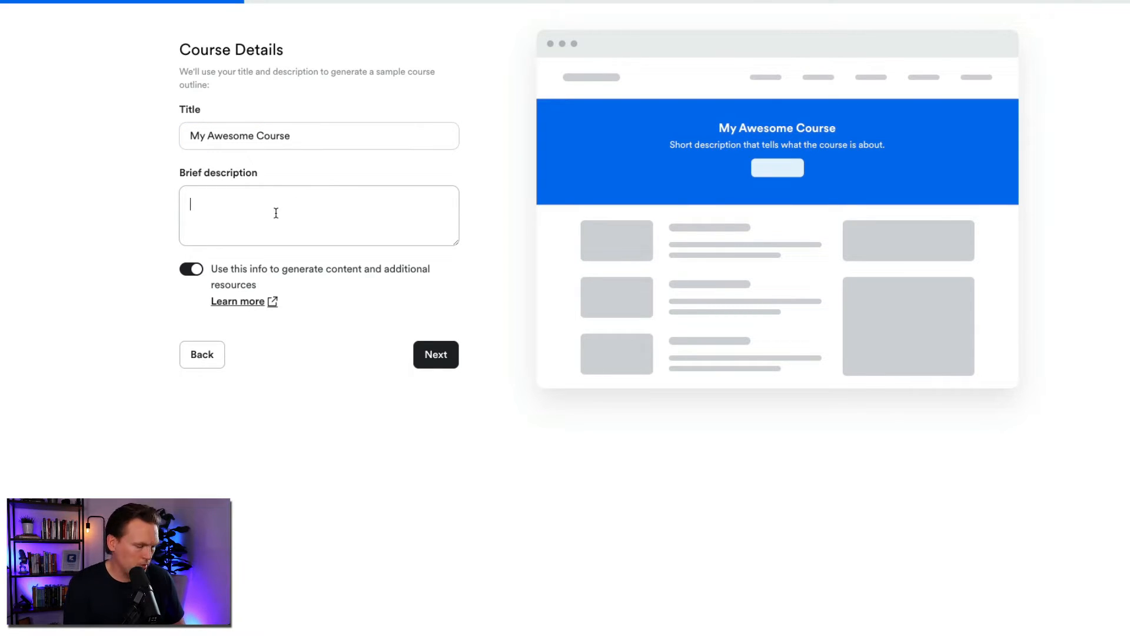
text(My awesome)
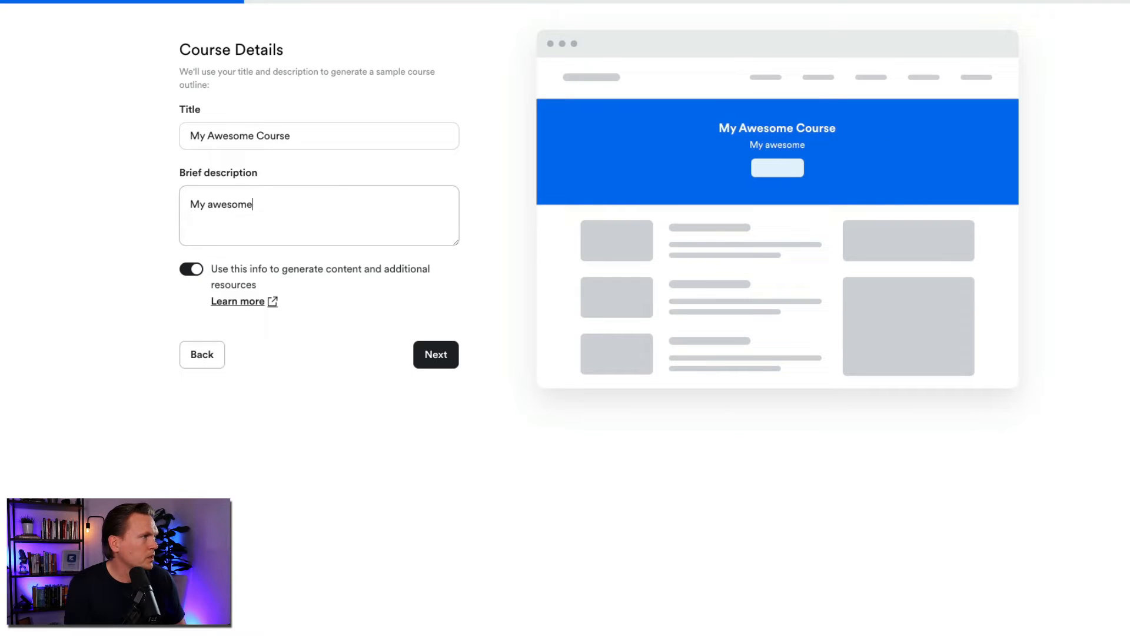
text(course for my)
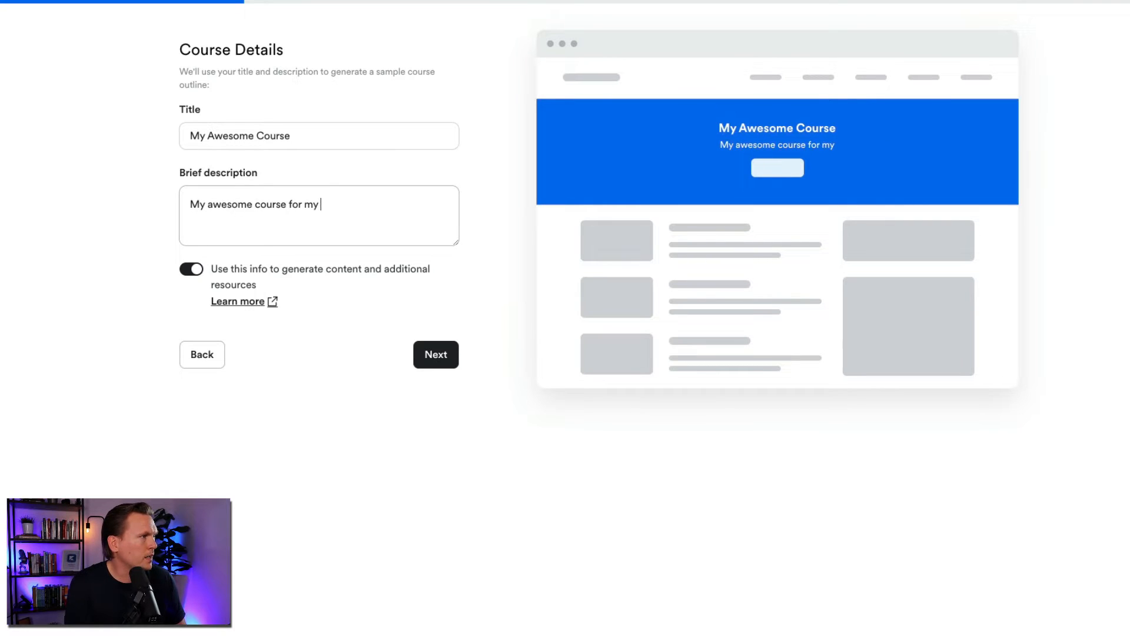
text(amazing YouTube Viewe)
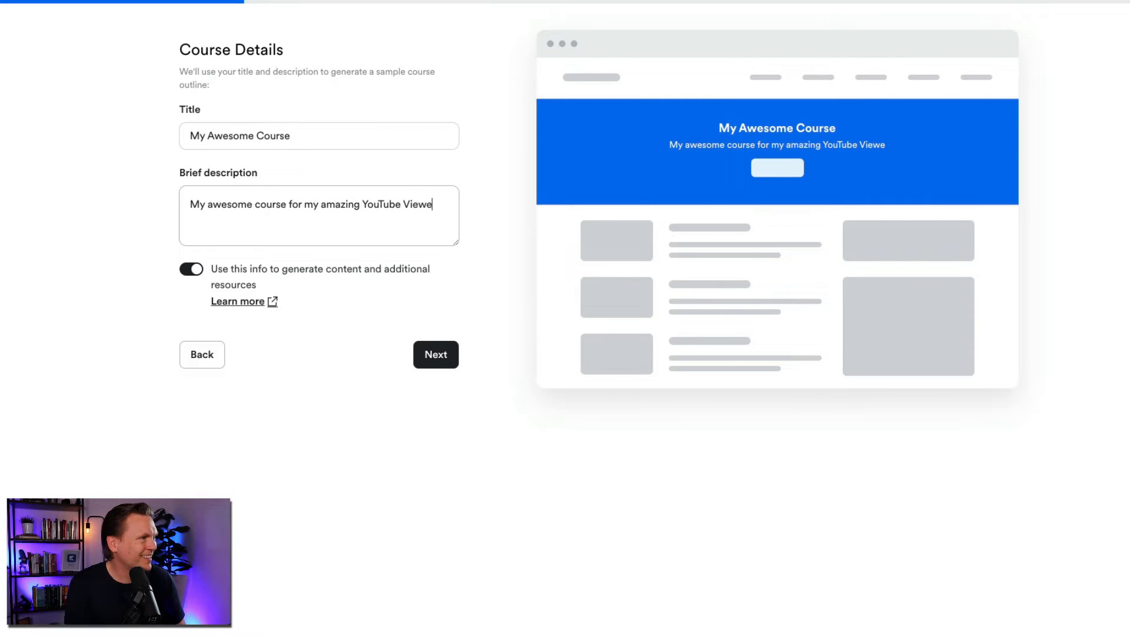
text(rs)
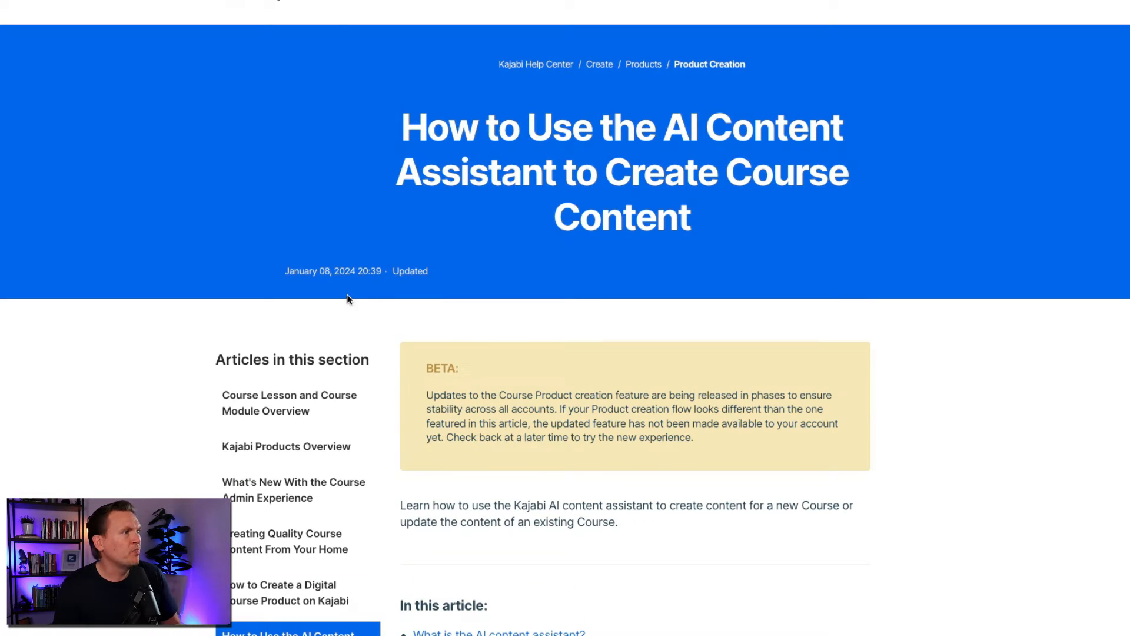
scroll(down, 3)
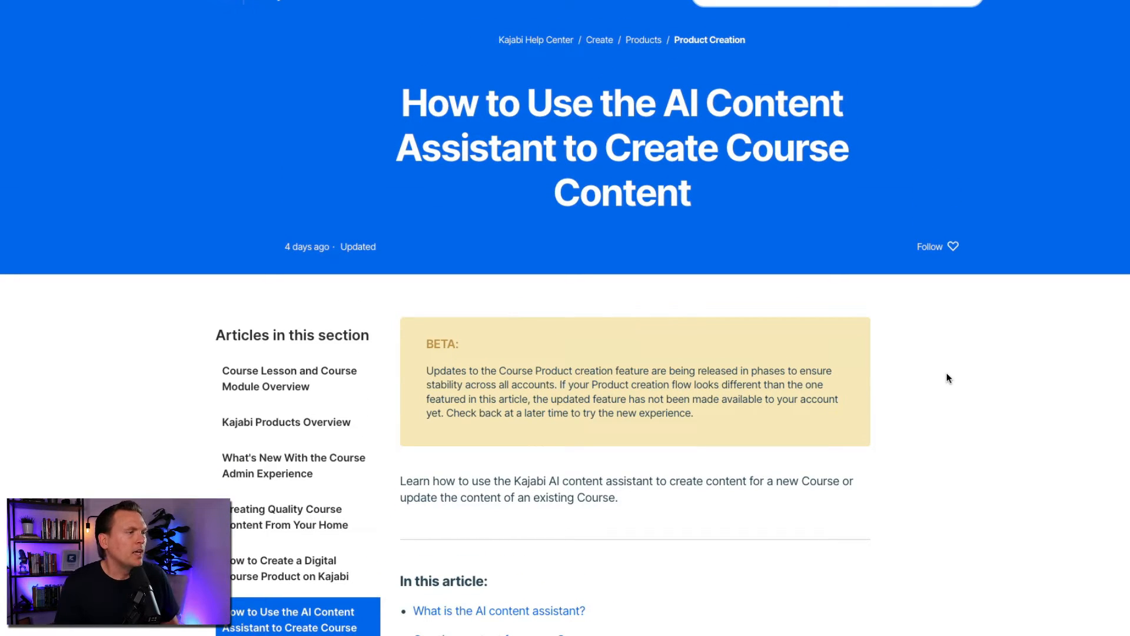
scroll(down, 3)
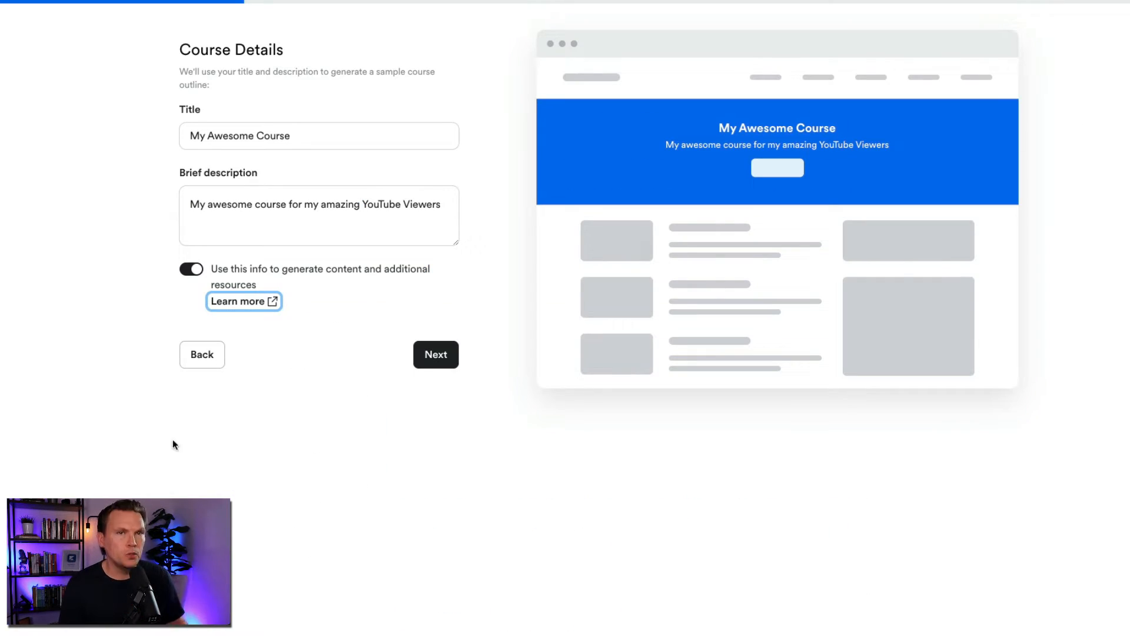
mouse_move(433, 361)
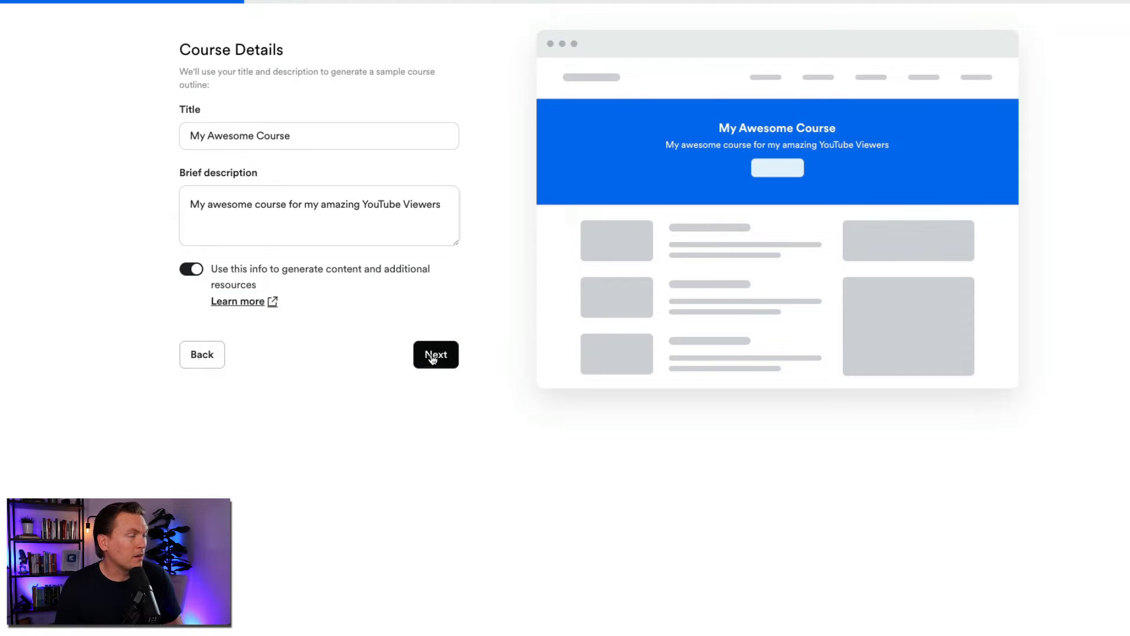
Accept the course details and move to the appearance step with colour and thumbnail options
click(435, 355)
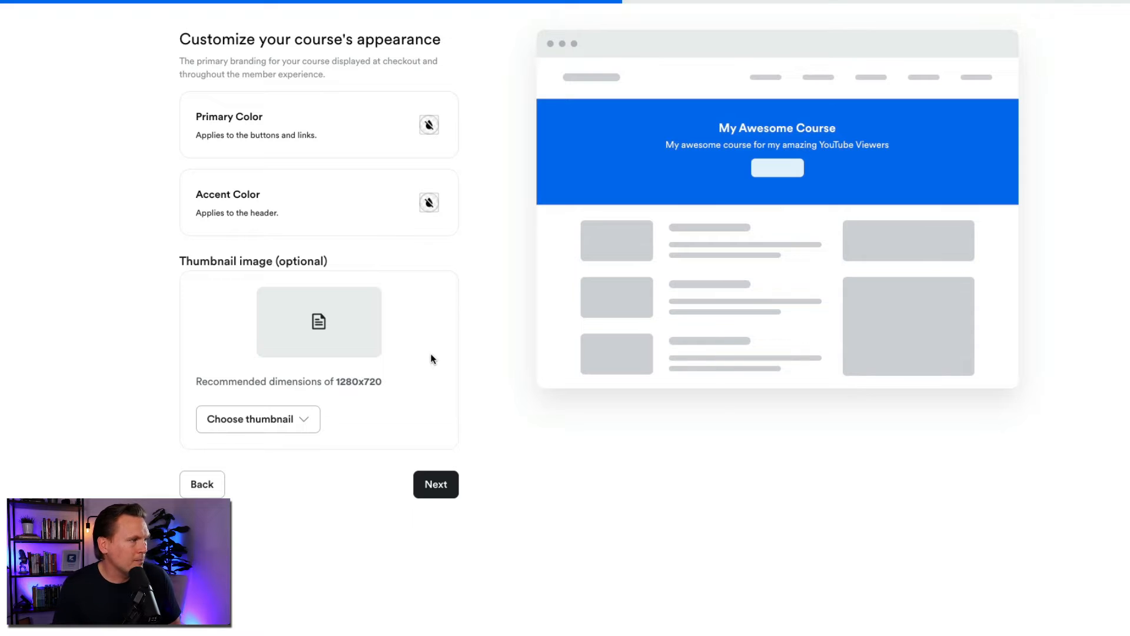
mouse_move(354, 437)
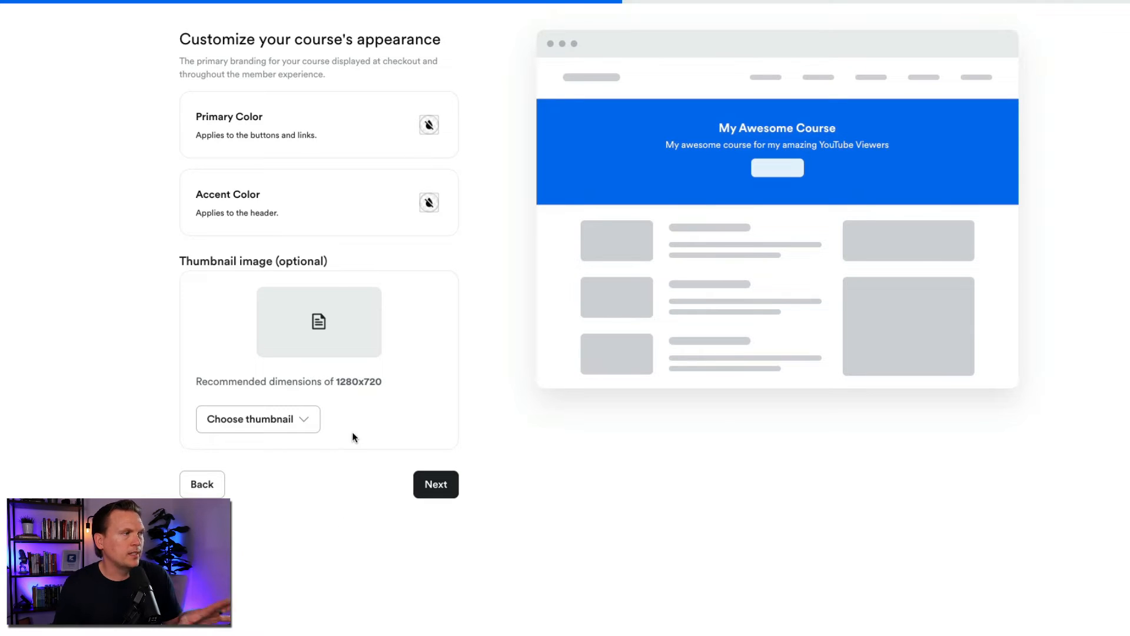
mouse_move(328, 460)
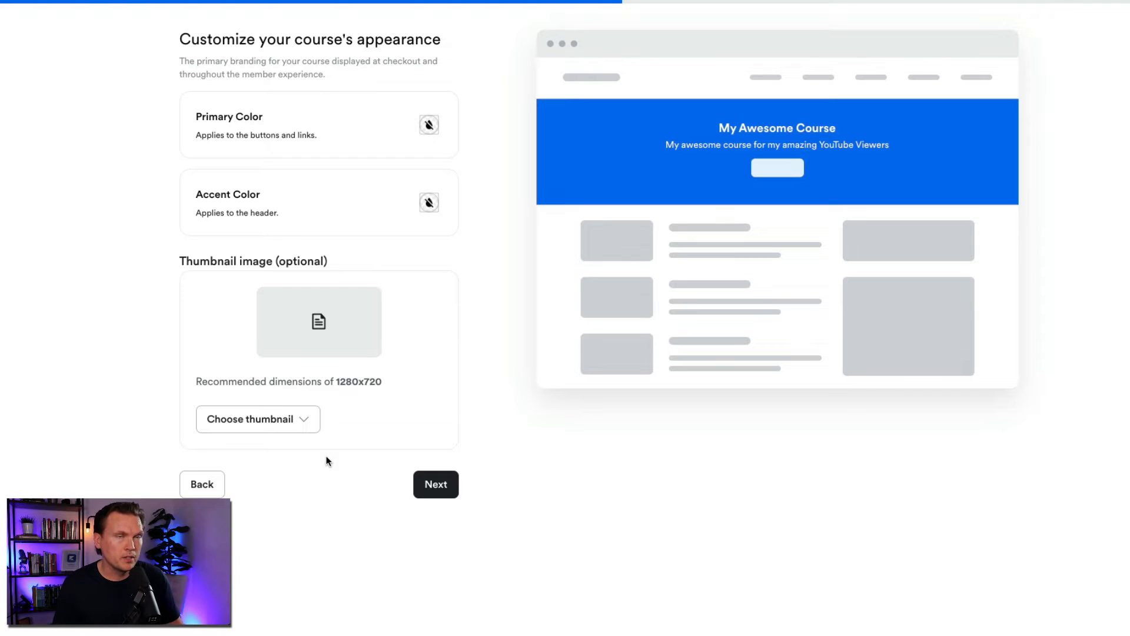
mouse_move(424, 466)
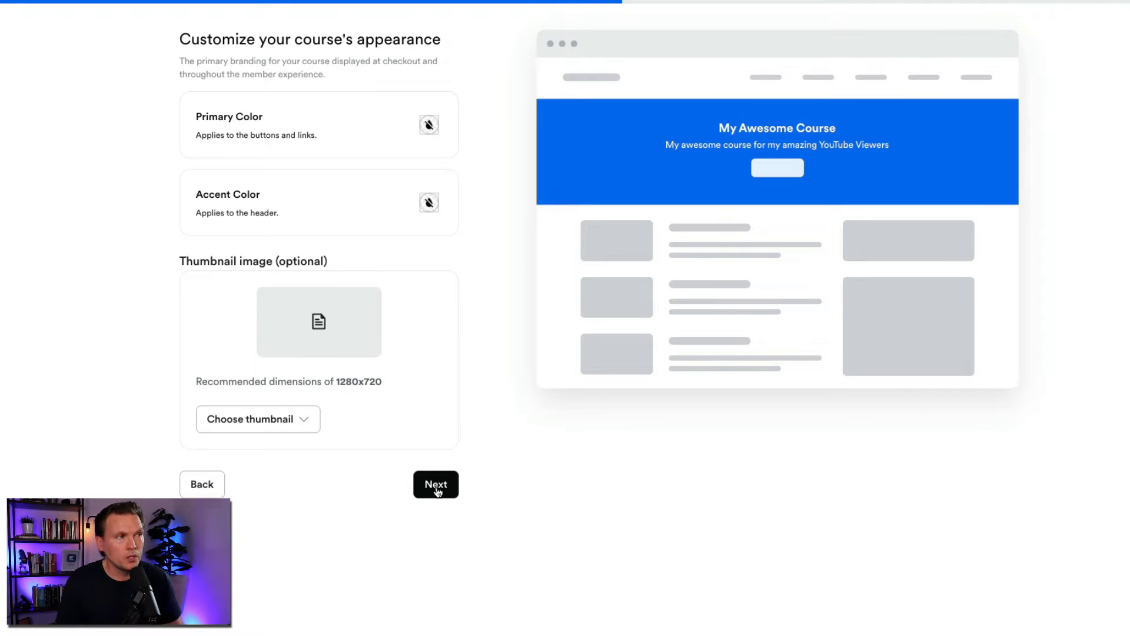
Price the course at a one-time $297 with Afterpay also accepted, and continue to the outline
click(436, 485)
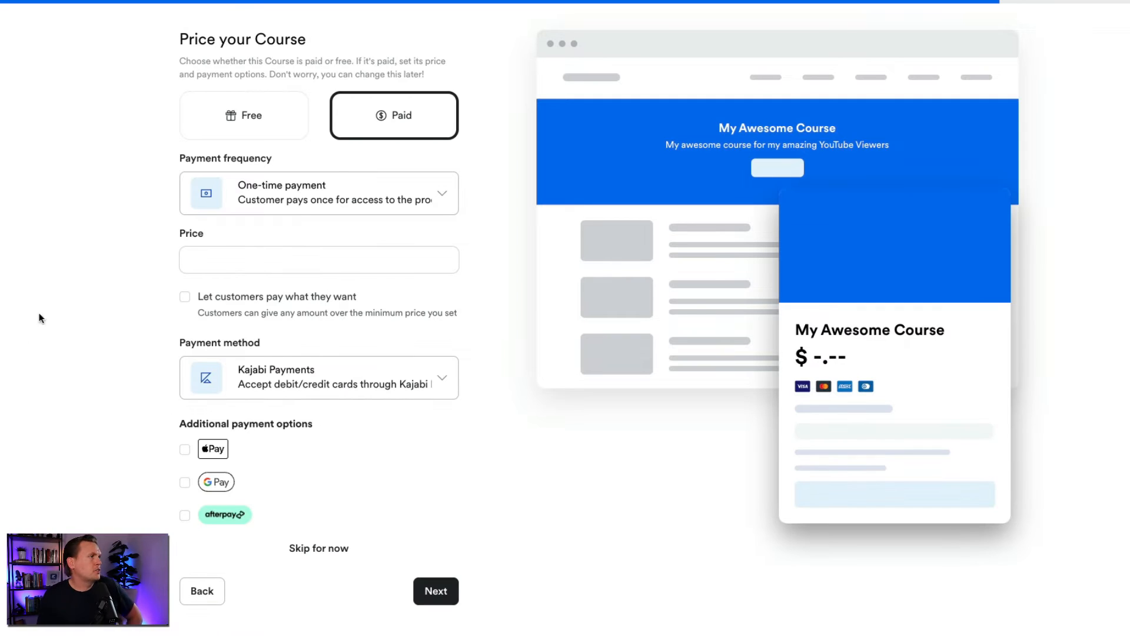
mouse_move(24, 303)
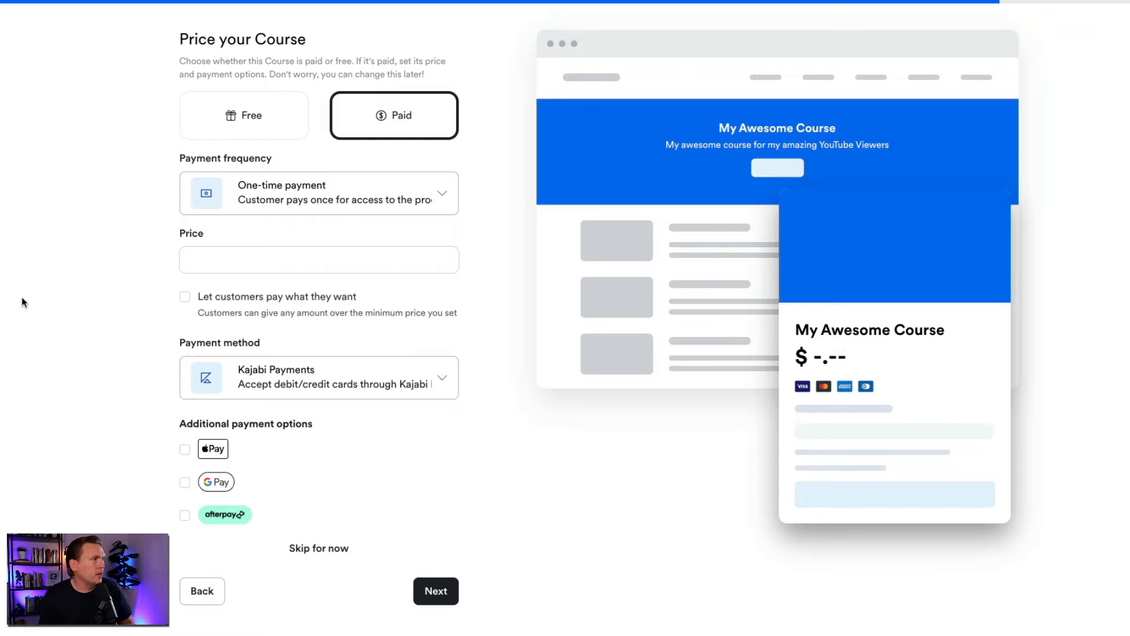
mouse_move(249, 205)
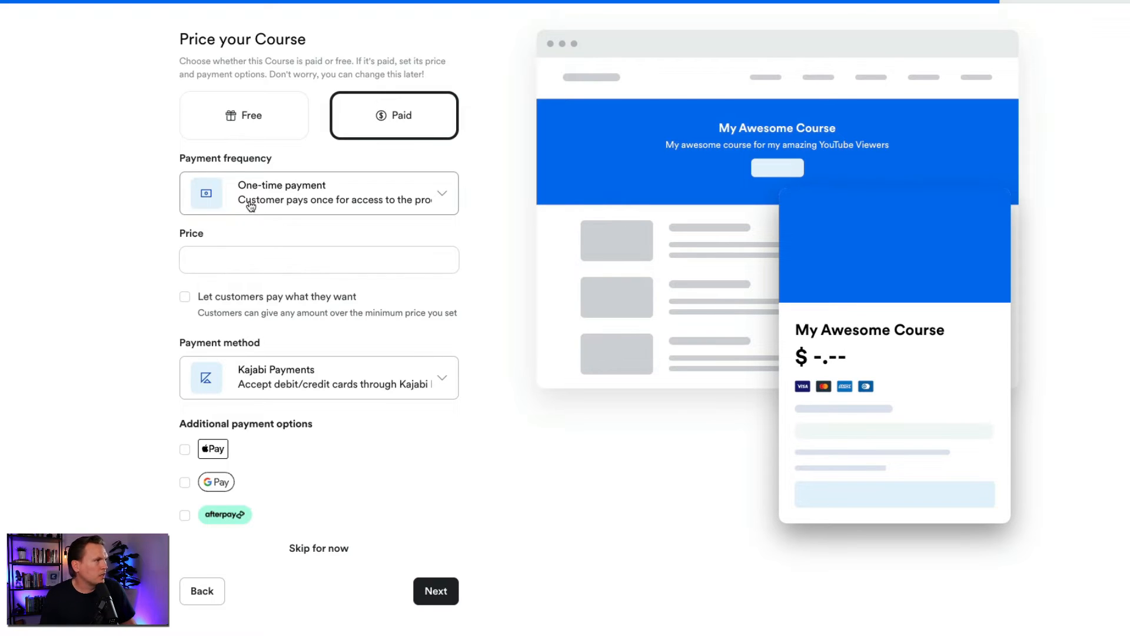
click(319, 259)
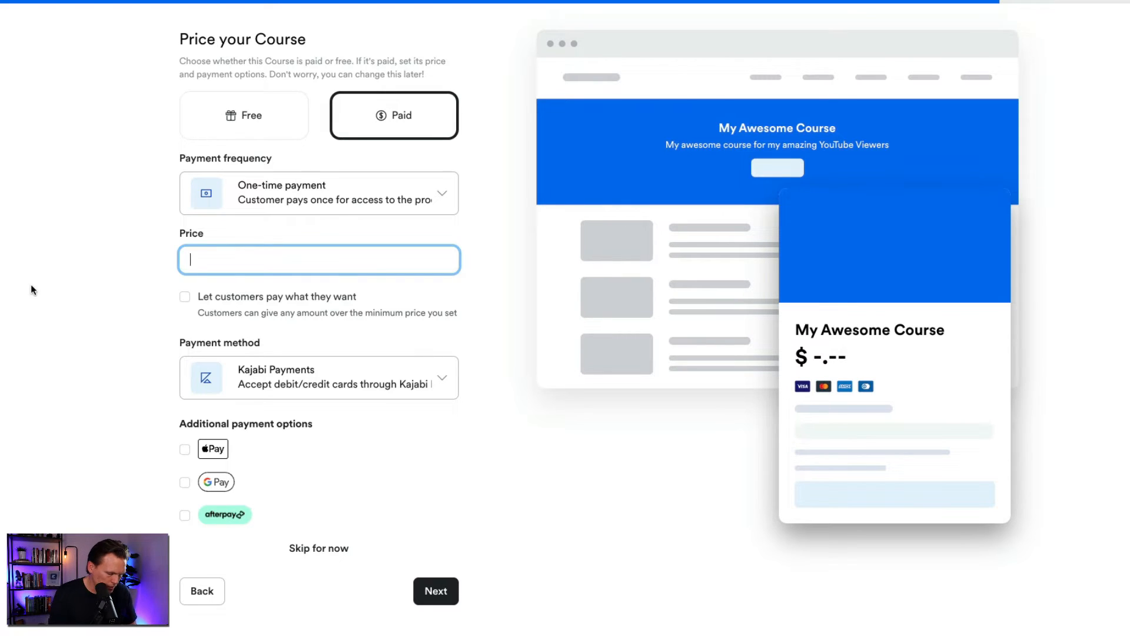
text(297)
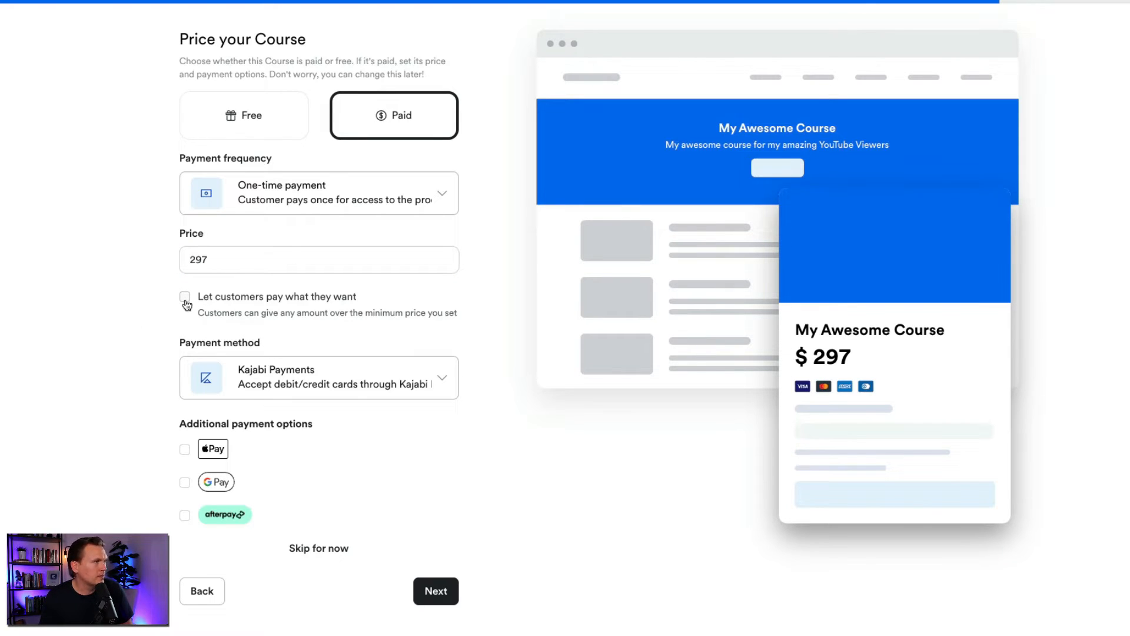
mouse_move(224, 337)
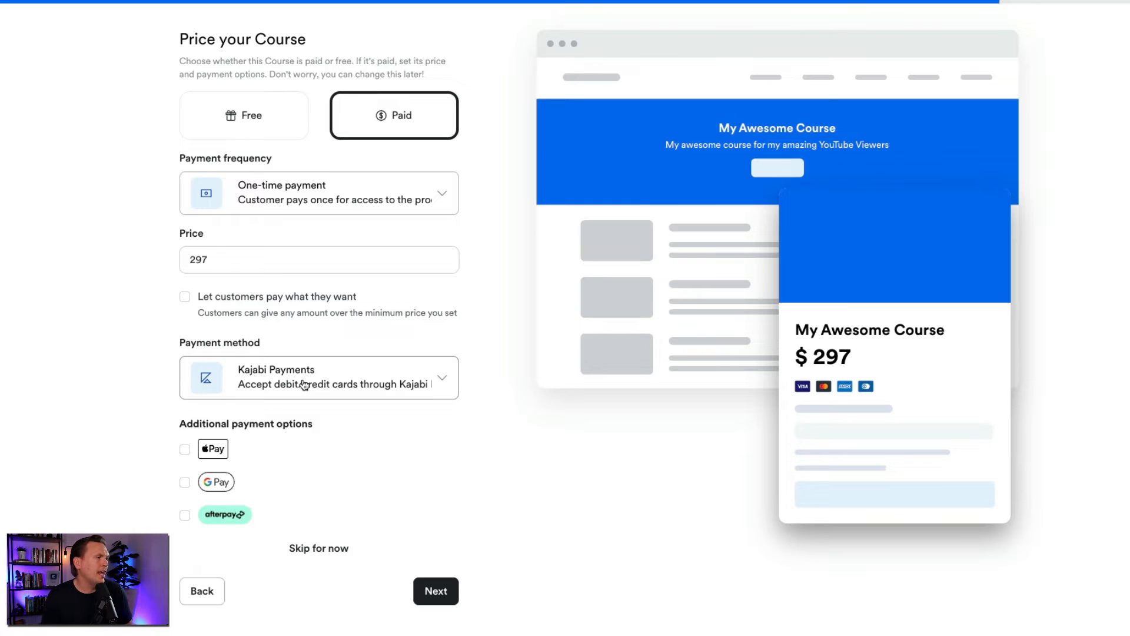
mouse_move(195, 469)
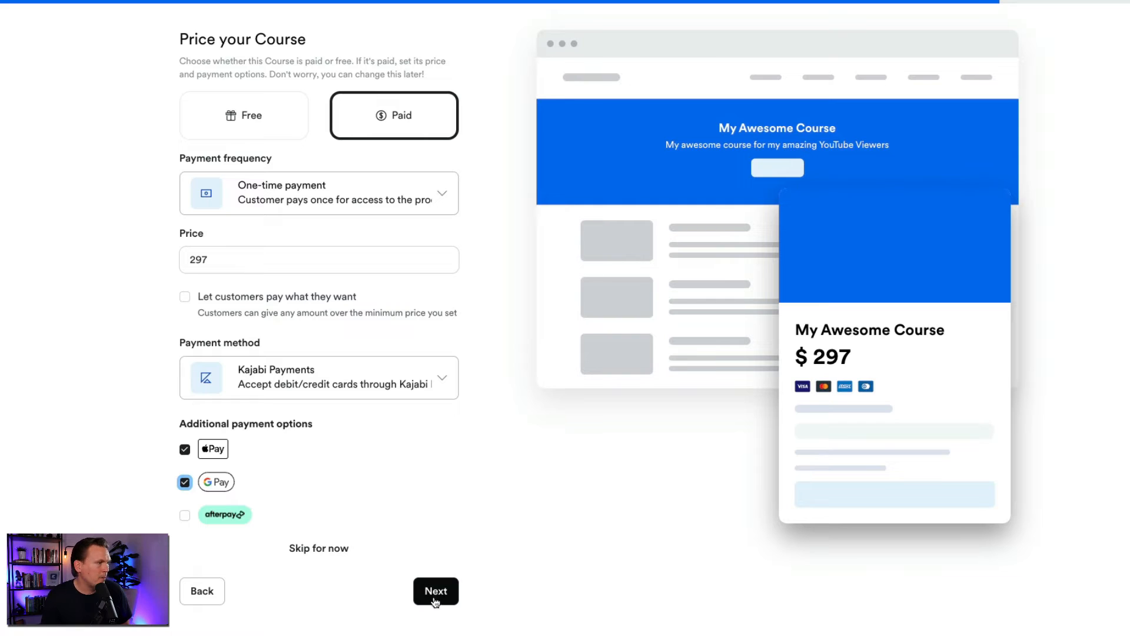
mouse_move(216, 496)
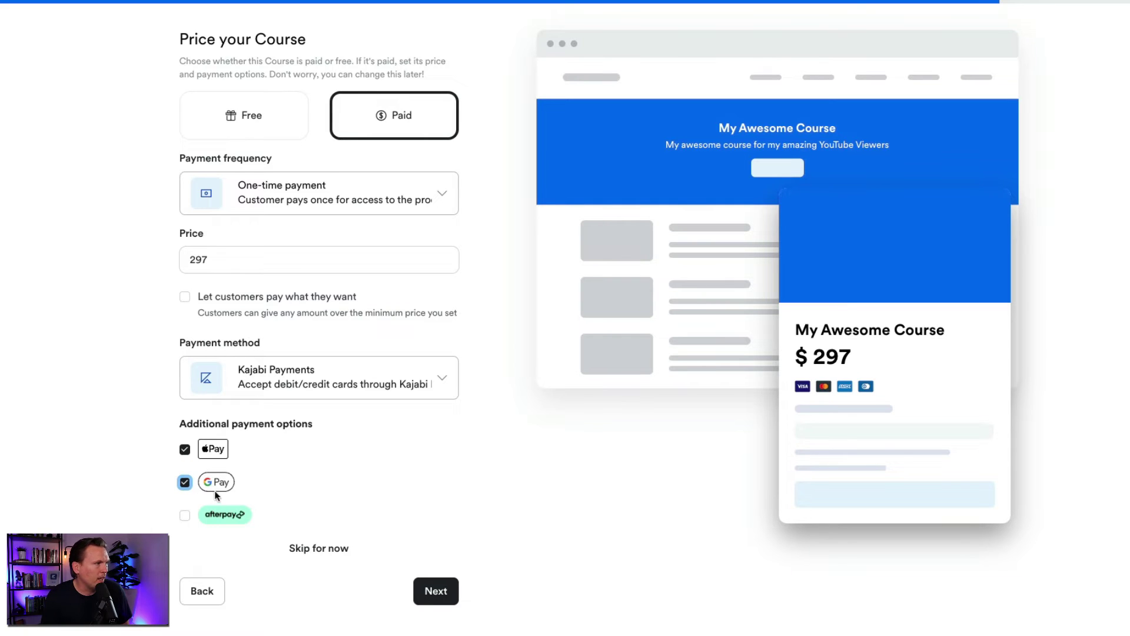
click(184, 516)
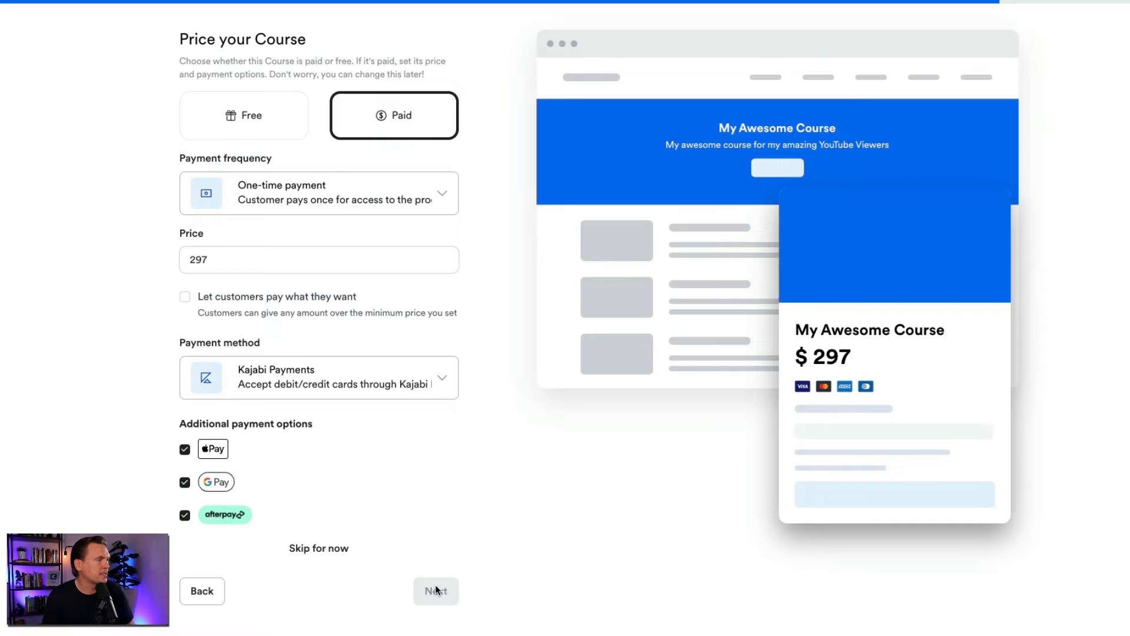
click(435, 591)
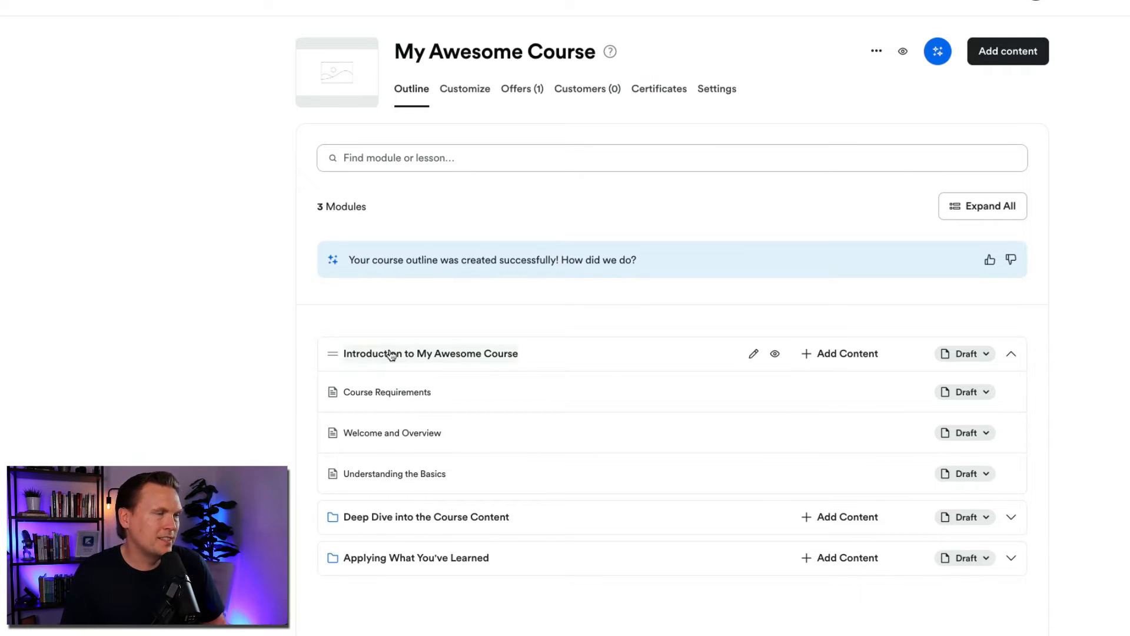
mouse_move(441, 373)
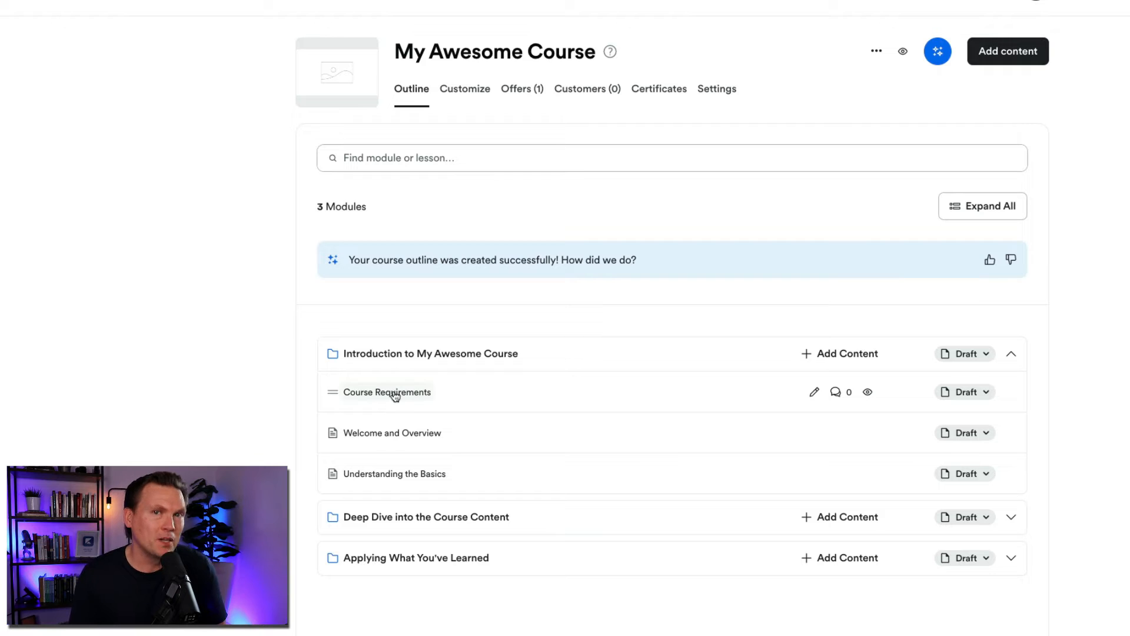
Reveal the Add Content choices: submodule, lesson, quiz or import
click(840, 353)
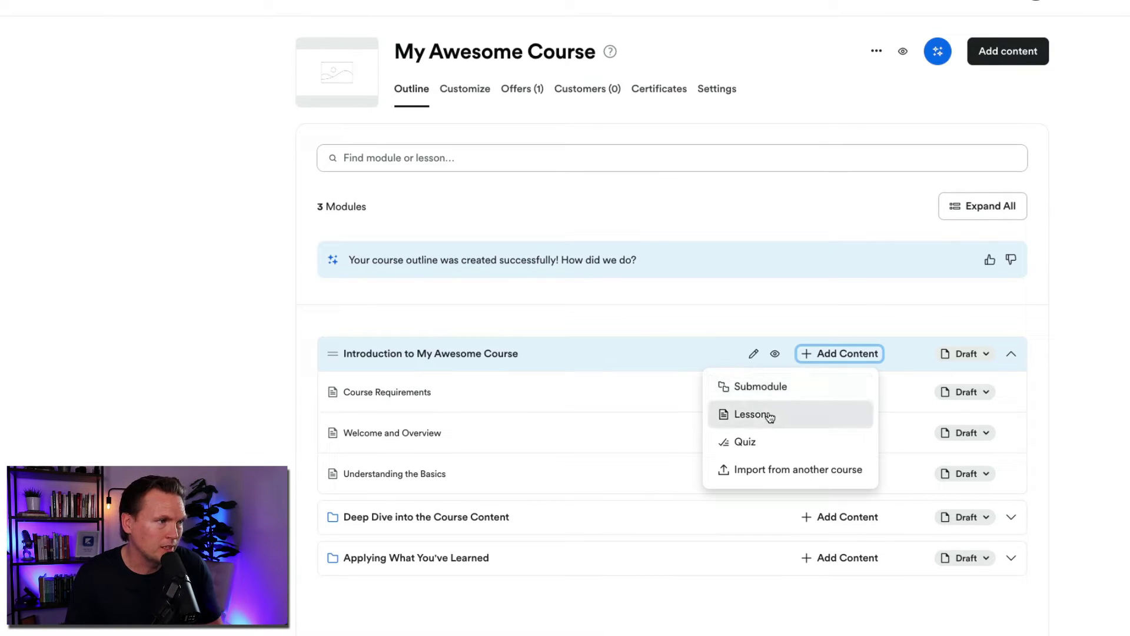
mouse_move(775, 473)
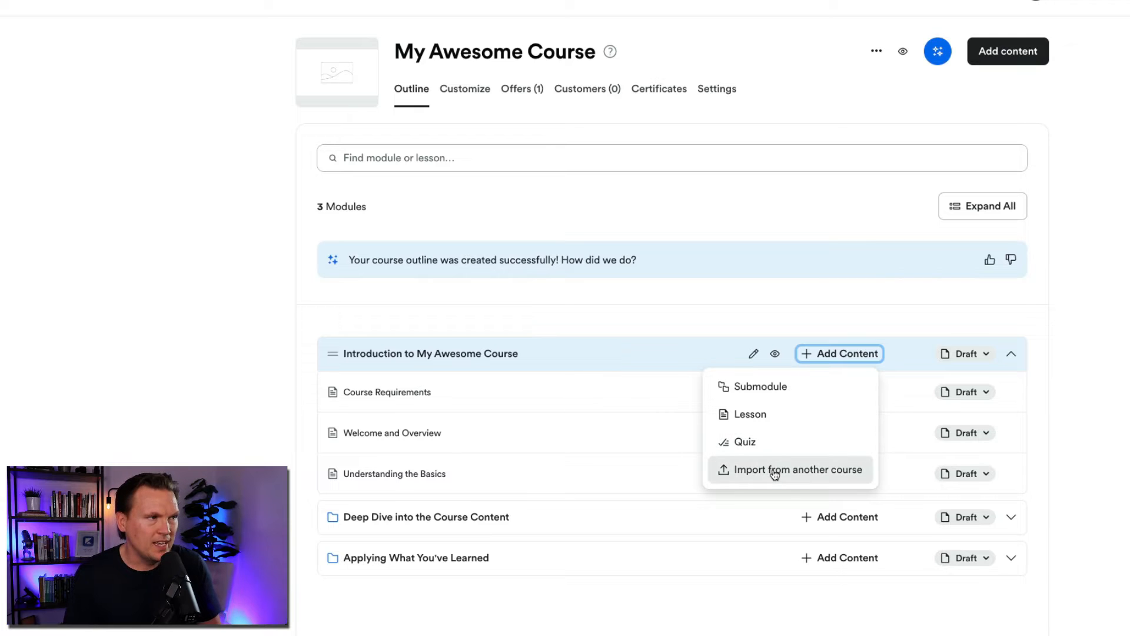
mouse_move(775, 473)
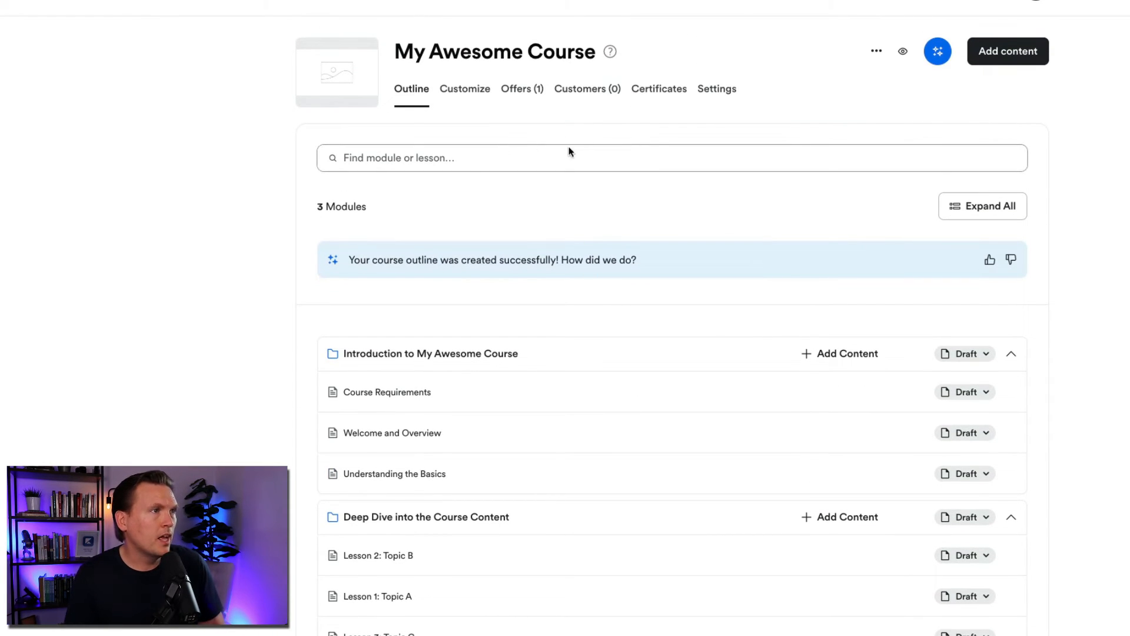
mouse_move(637, 198)
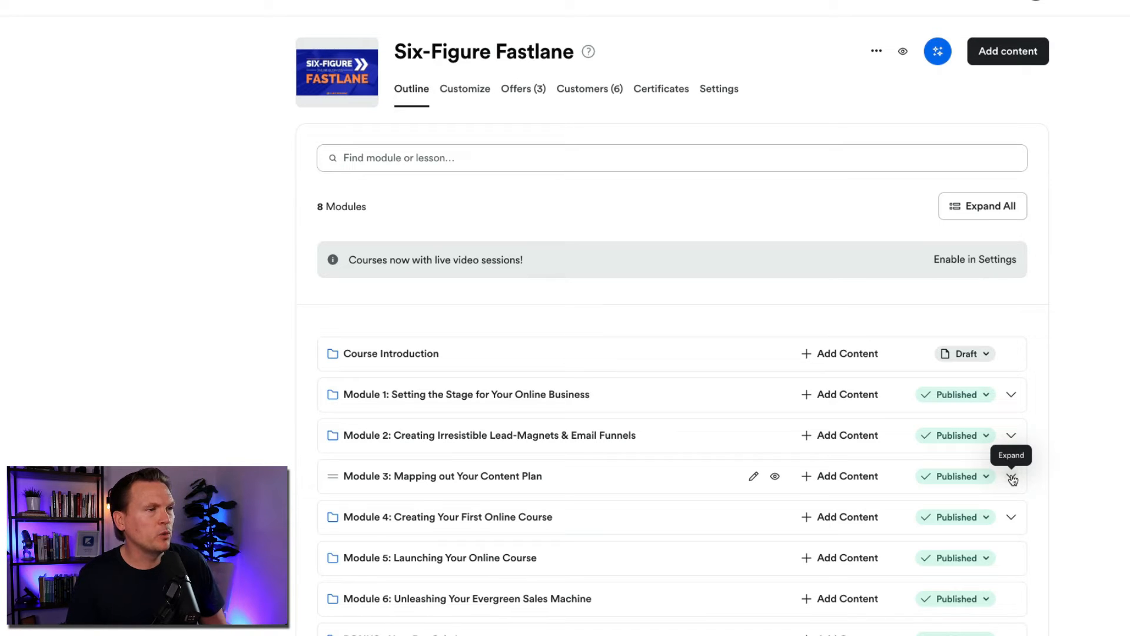
mouse_move(717, 429)
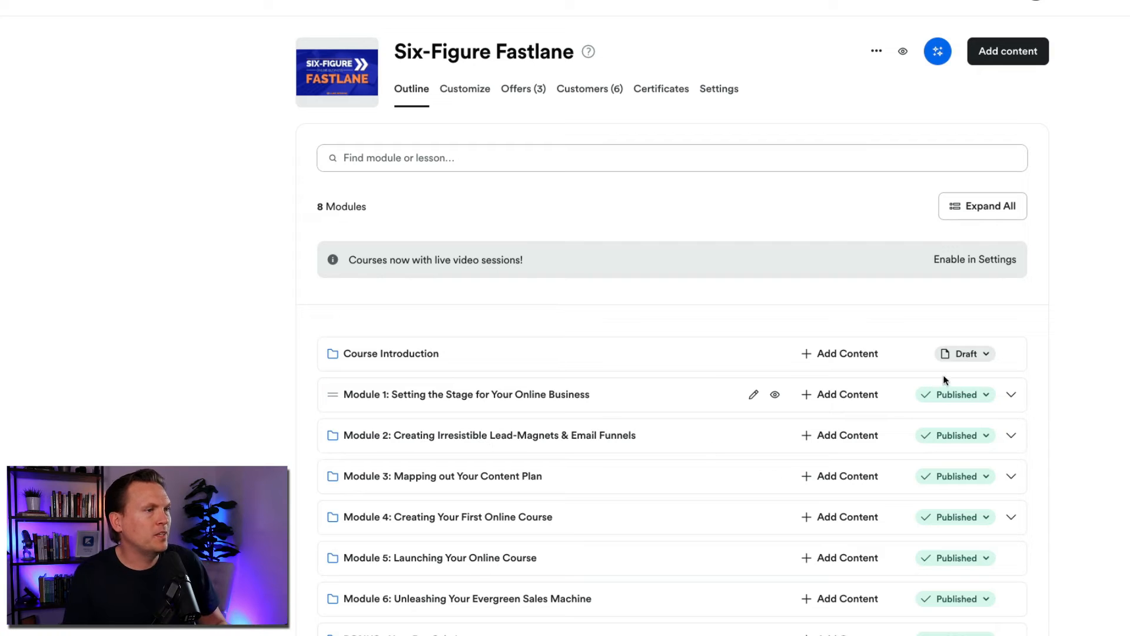
Expand Module 1 of Six-Figure Fastlane to list its lessons
click(1012, 394)
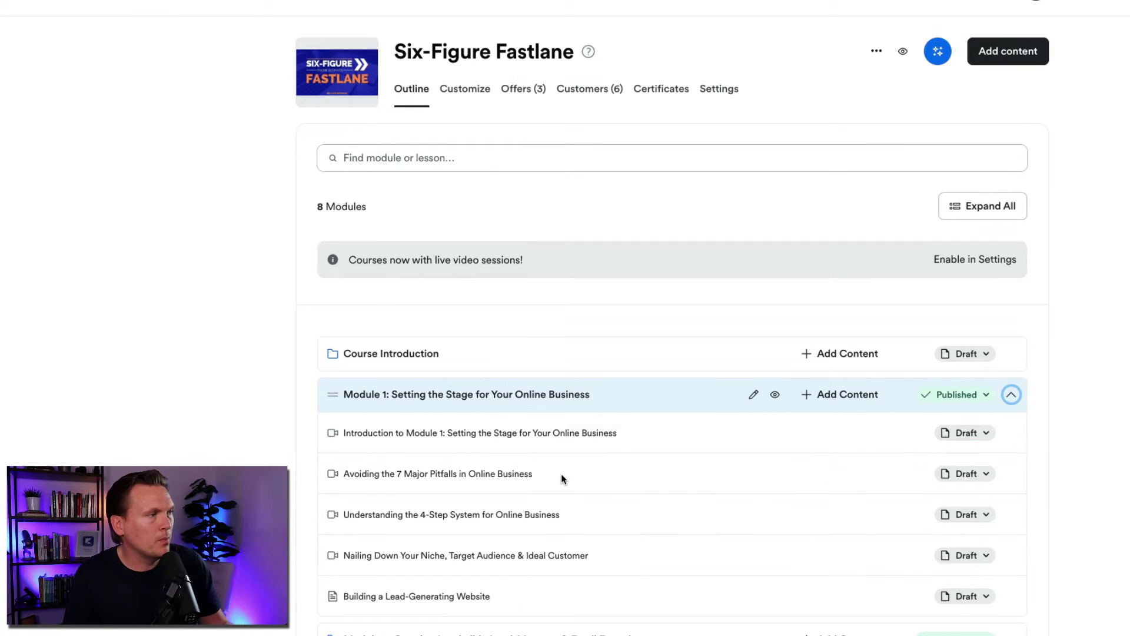
scroll(down, 3)
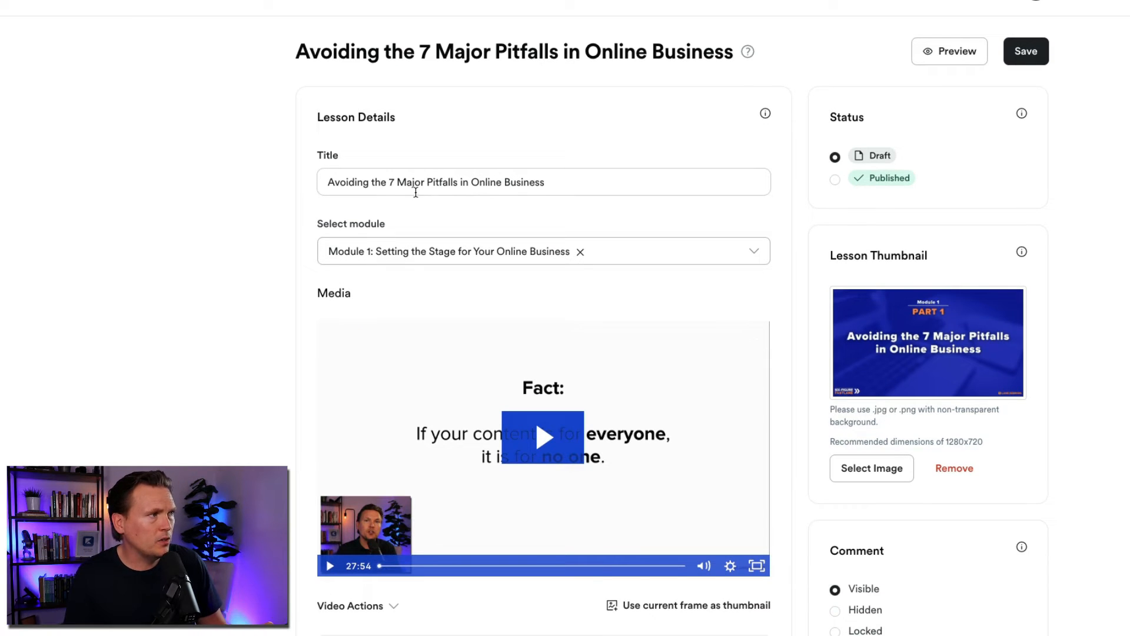
mouse_move(464, 255)
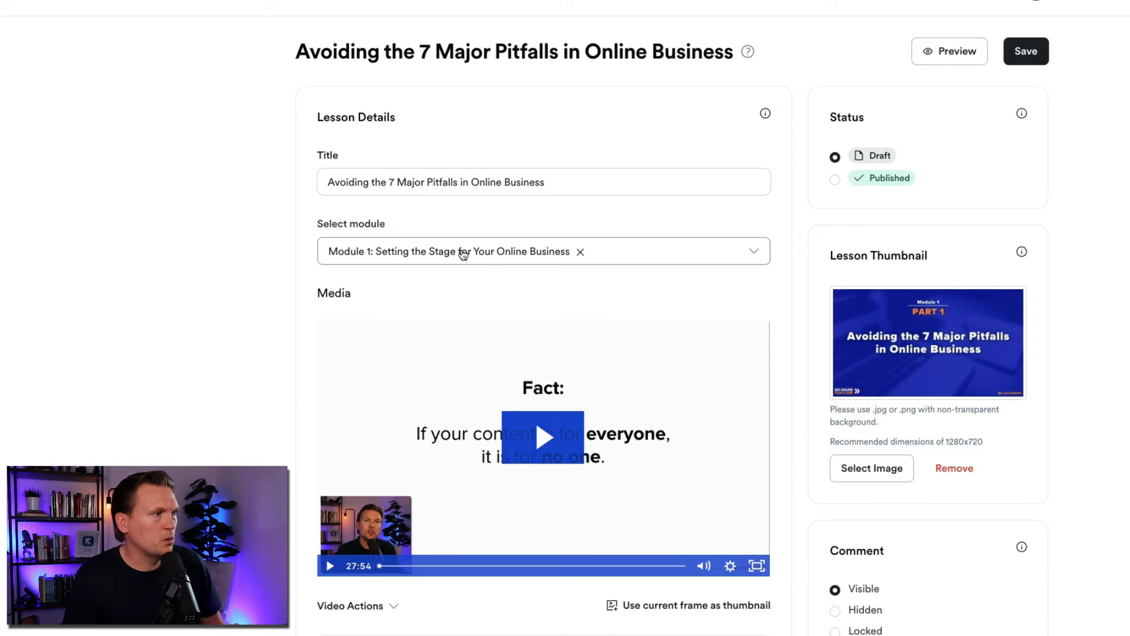
Review the Avoiding the 7 Major Pitfalls lesson's media, description and downloads
scroll(down, 3)
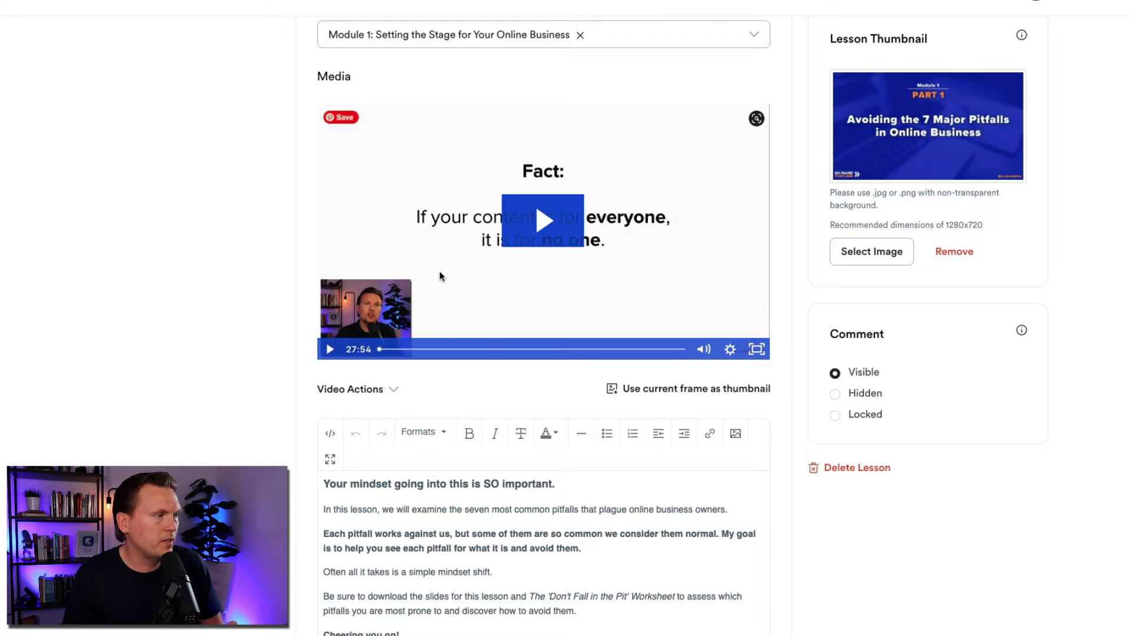
scroll(down, 3)
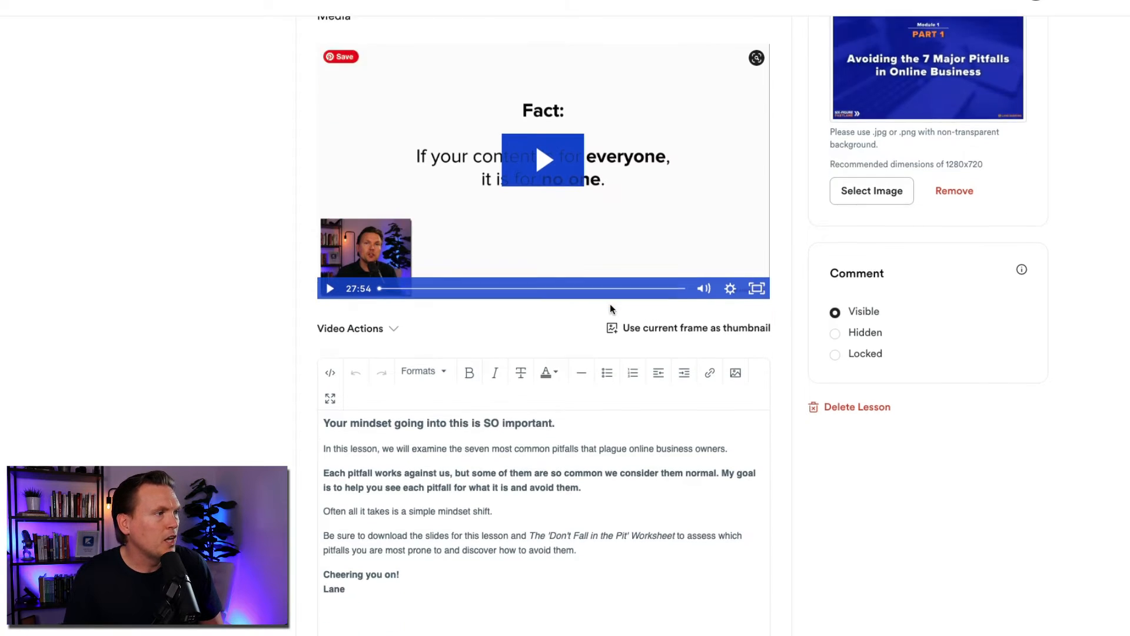
scroll(down, 3)
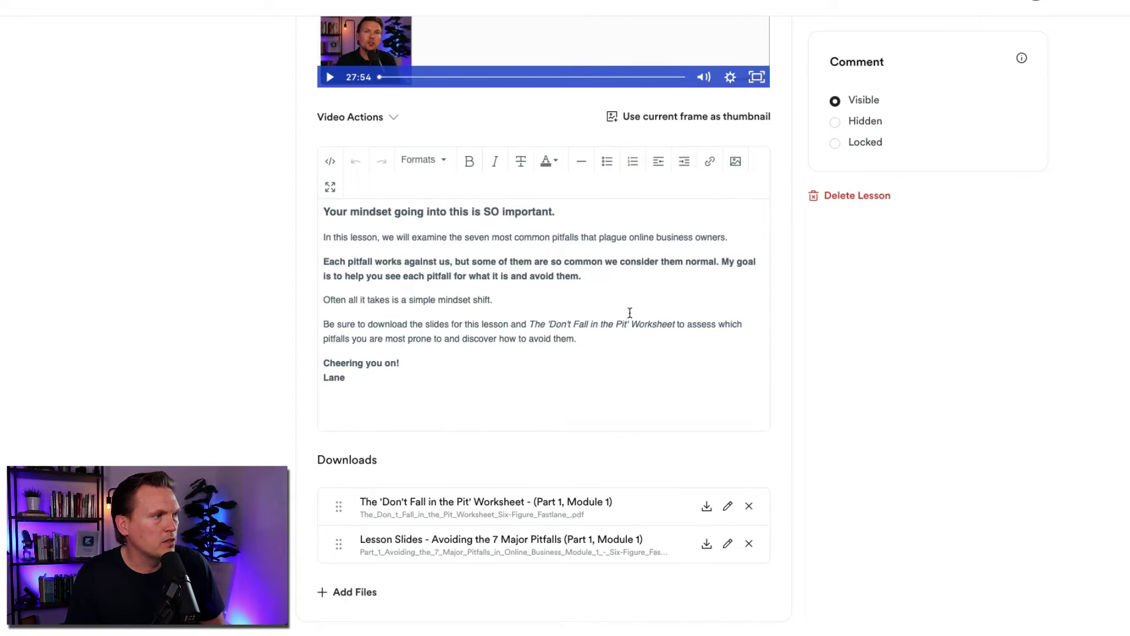
scroll(down, 3)
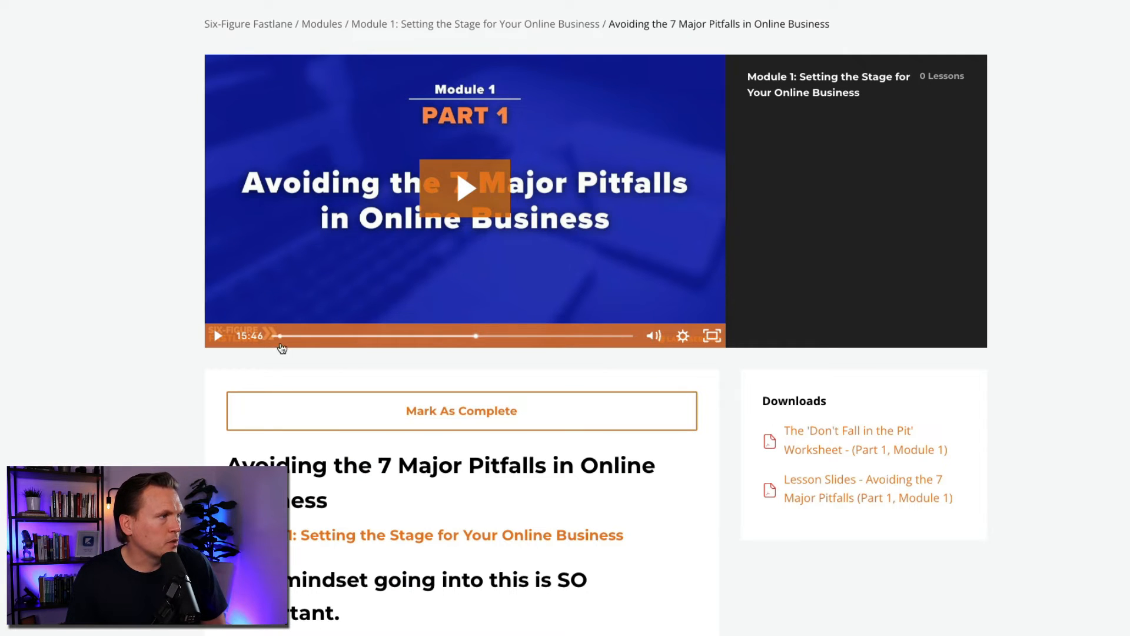
Play the lesson video in the student preview and look down the lesson page
click(464, 188)
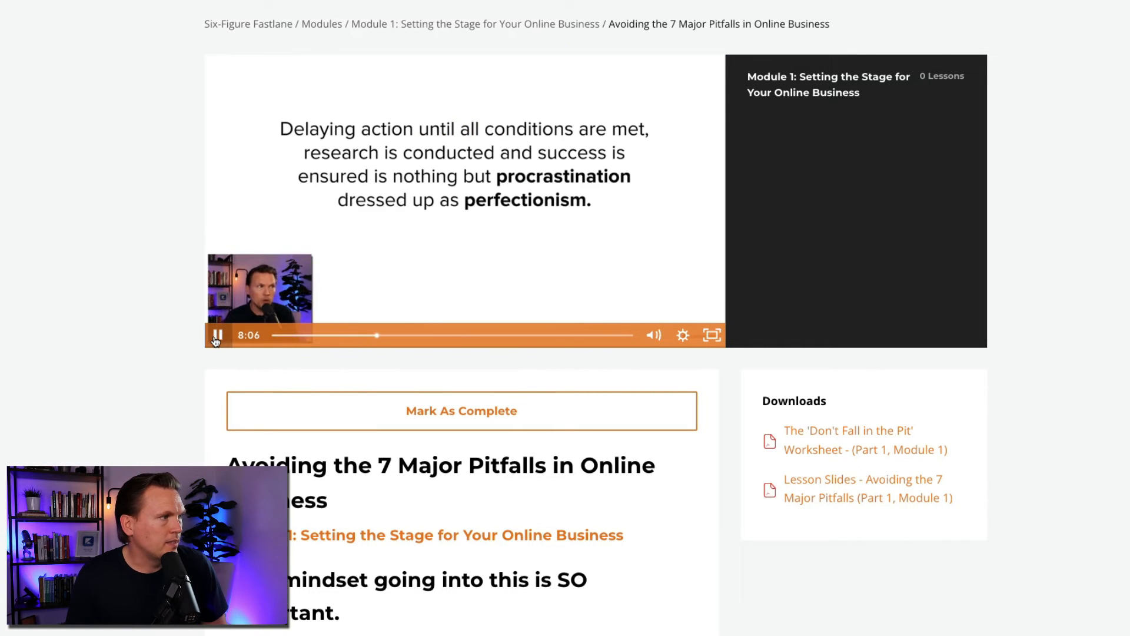
scroll(down, 3)
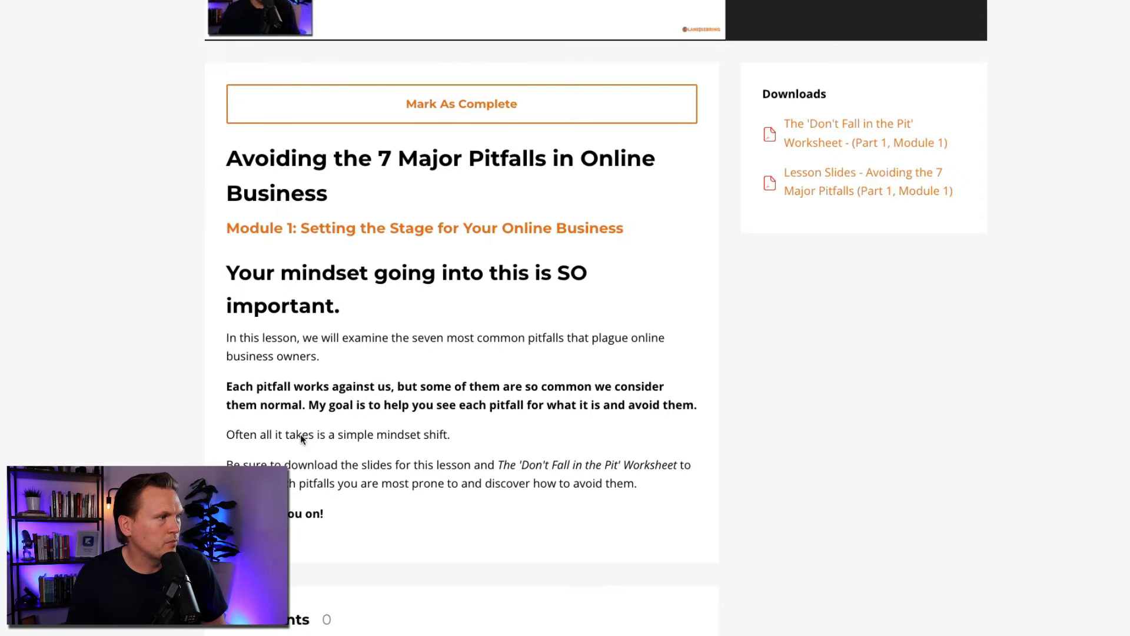
scroll(down, 3)
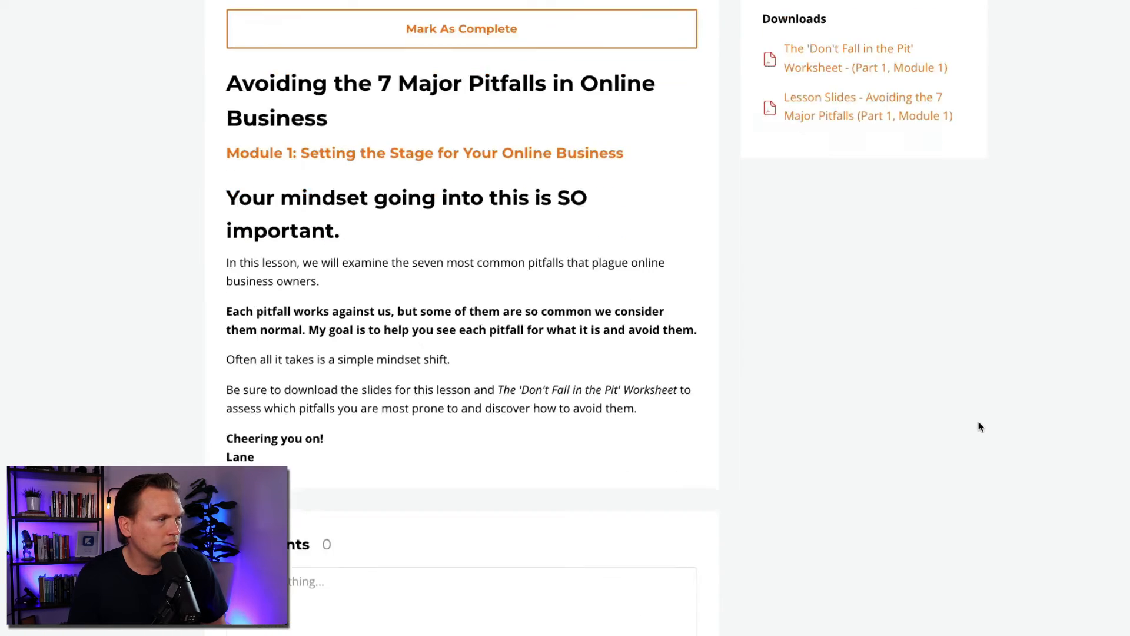
scroll(down, 3)
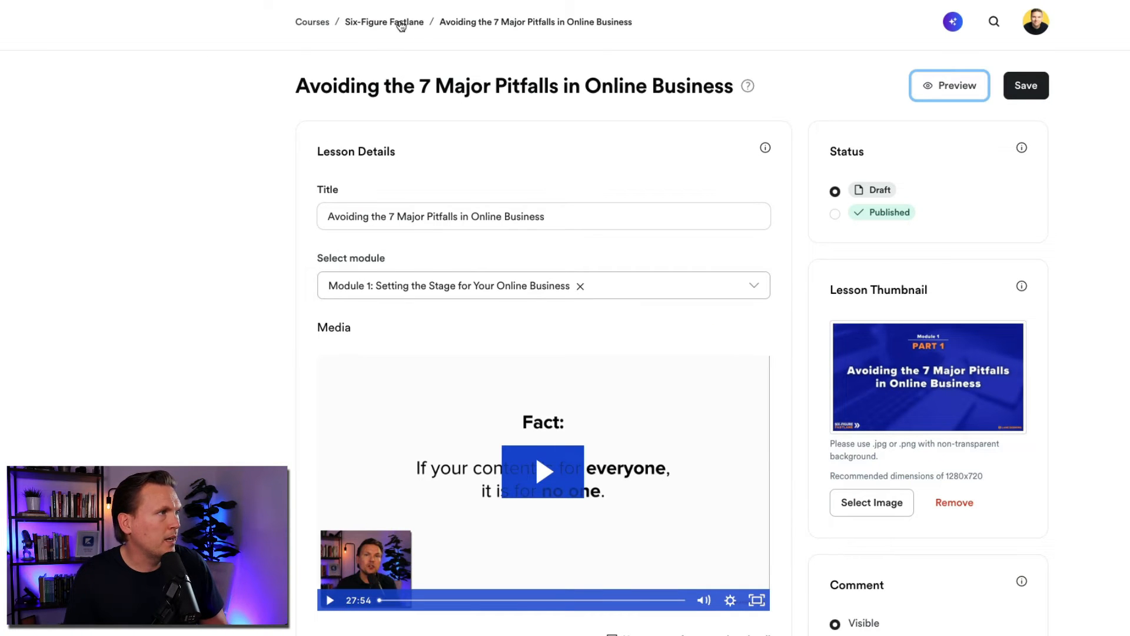
Return to the Six-Figure Fastlane outline and open the Building a Lead-Generating Website lesson
click(385, 21)
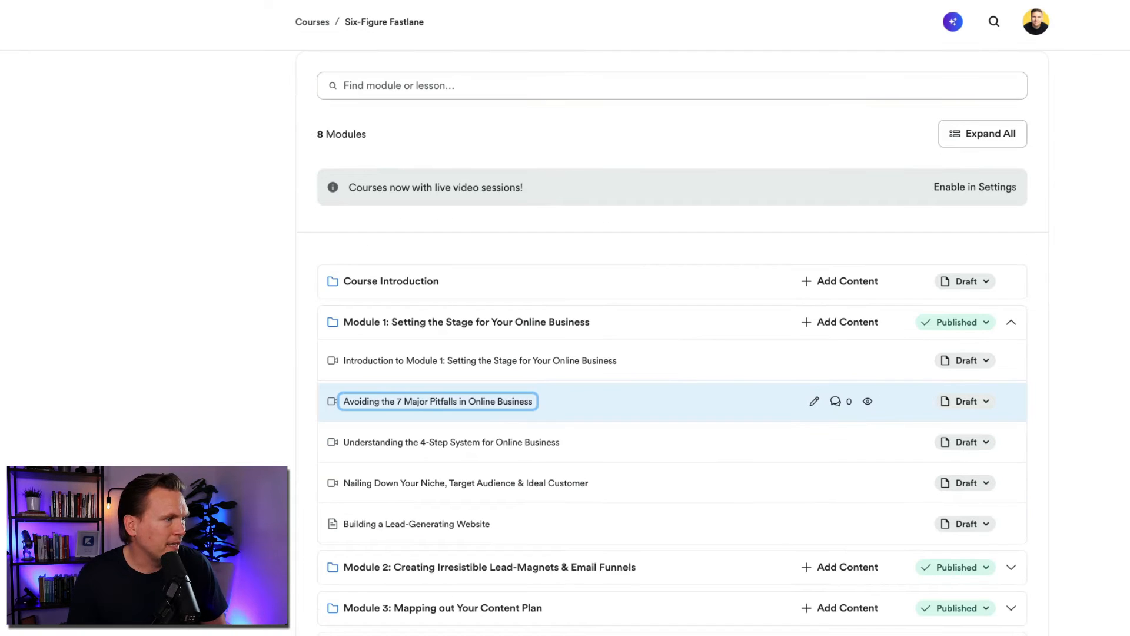
click(438, 401)
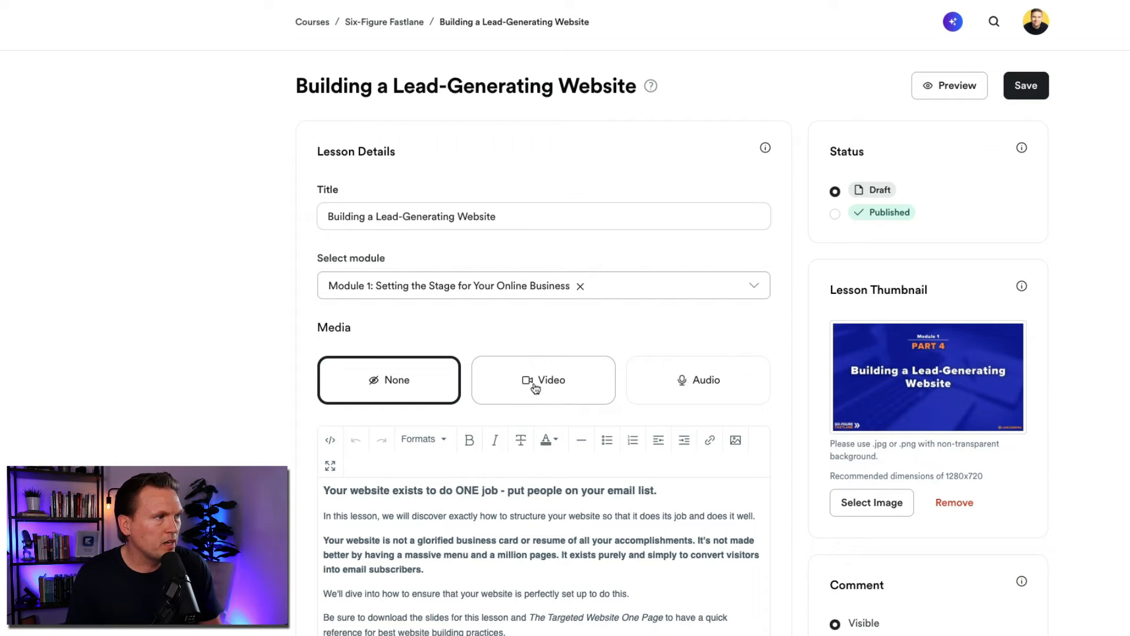
mouse_move(509, 412)
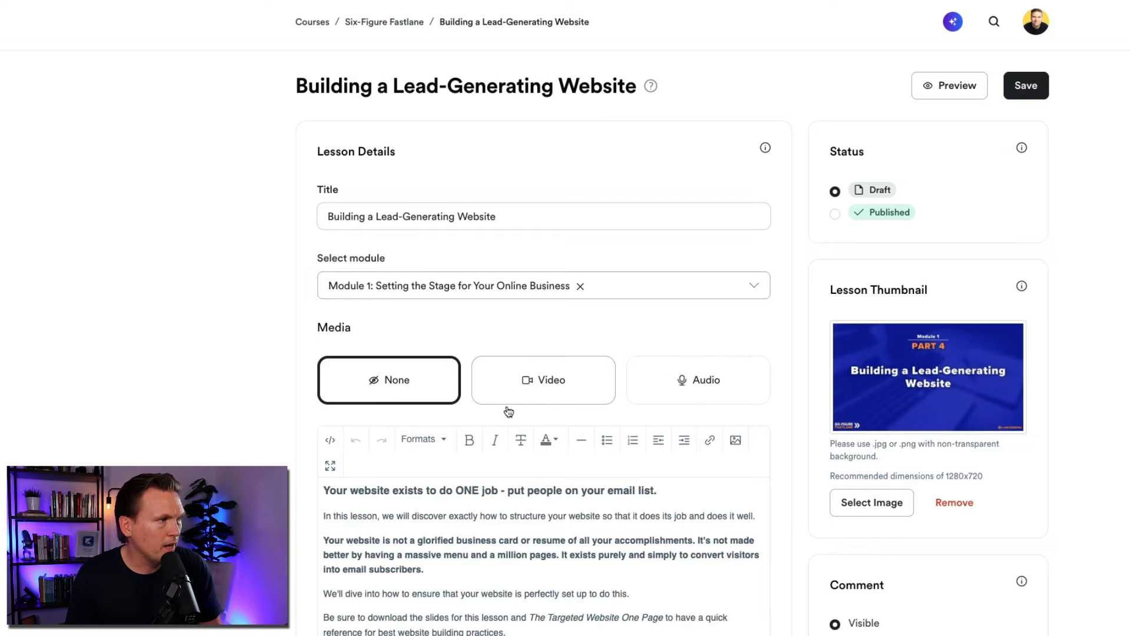
scroll(down, 3)
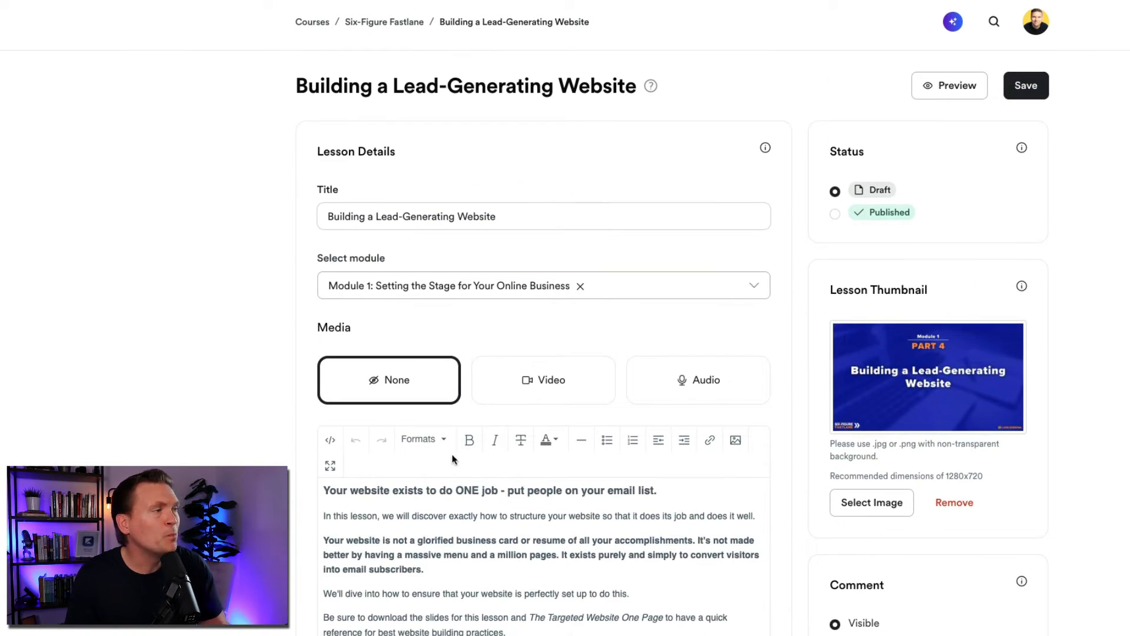
mouse_move(543, 389)
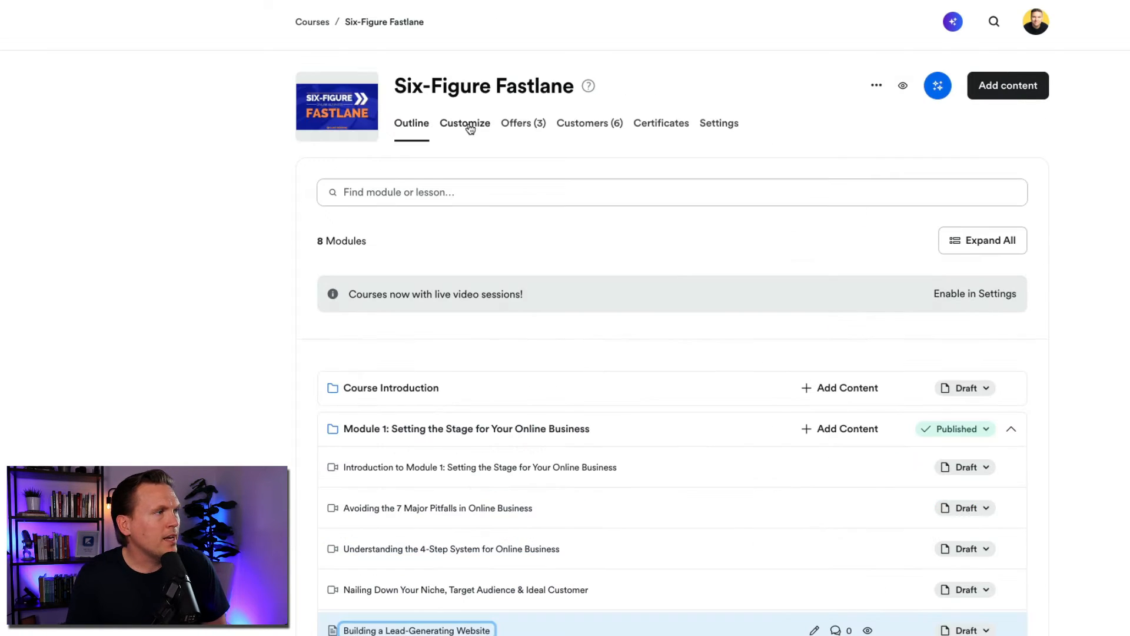
View the Customize page's Premier Product template and open it in the theme editor
click(465, 123)
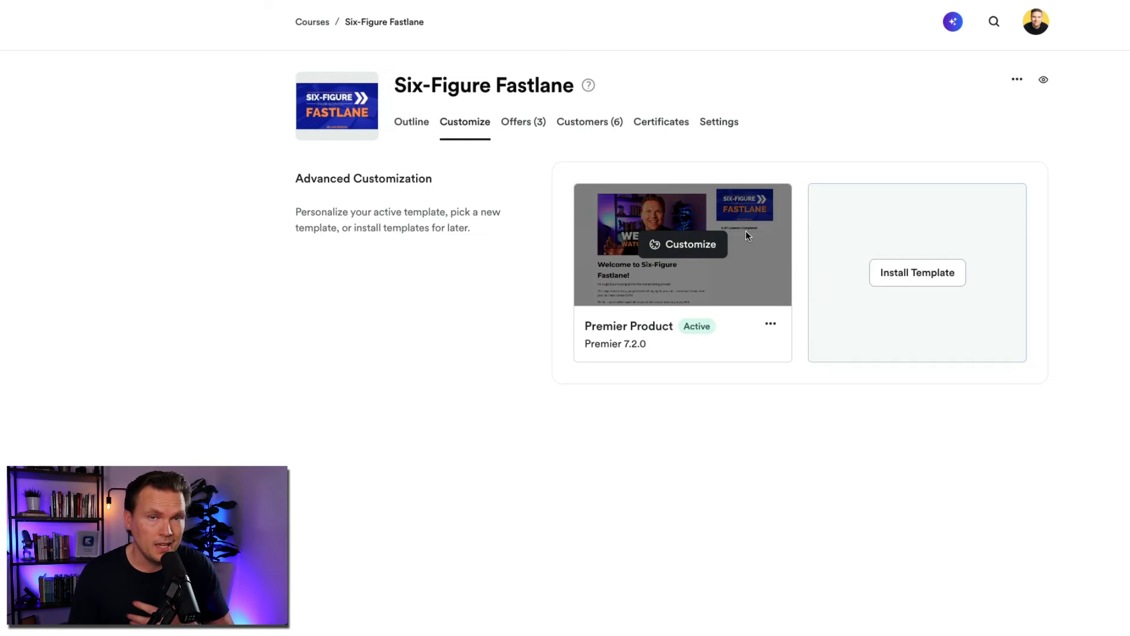
mouse_move(681, 250)
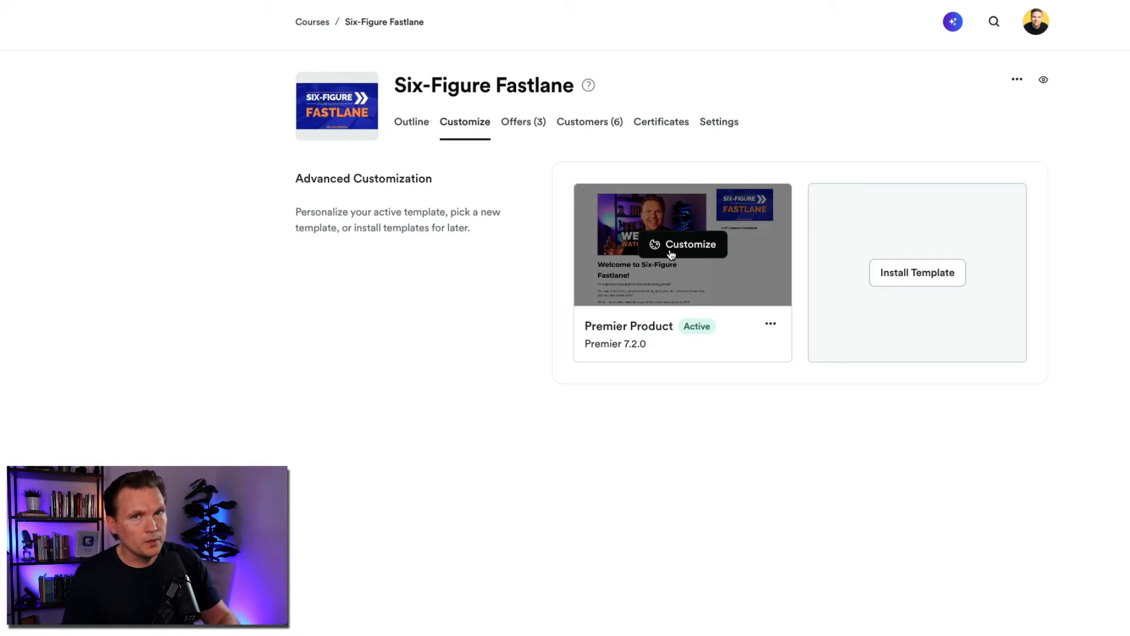
mouse_move(665, 247)
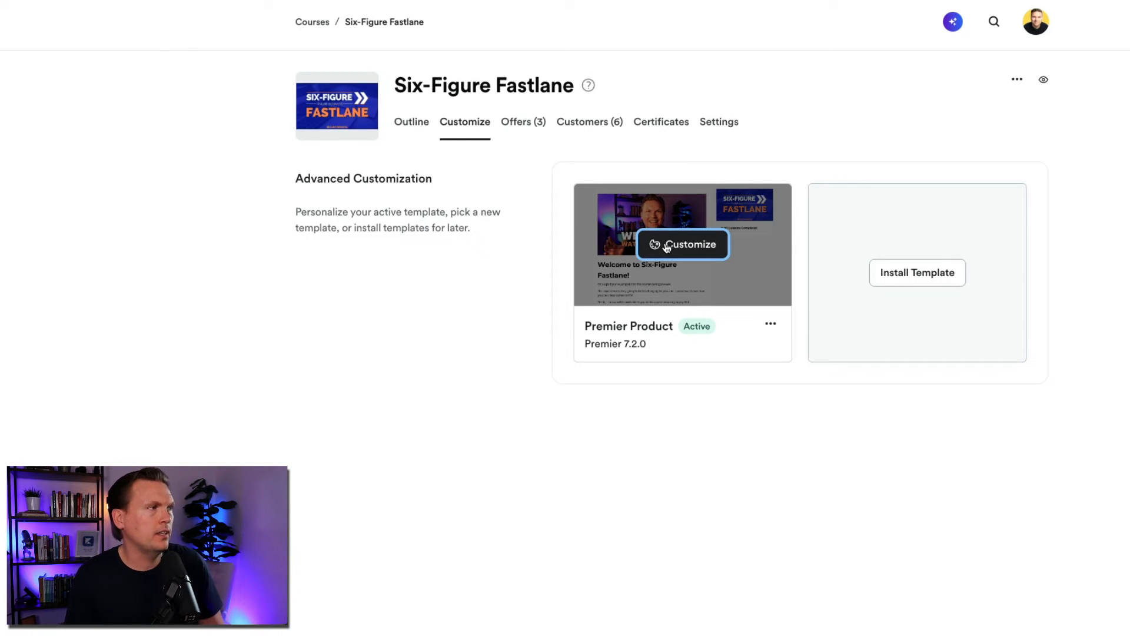
click(683, 243)
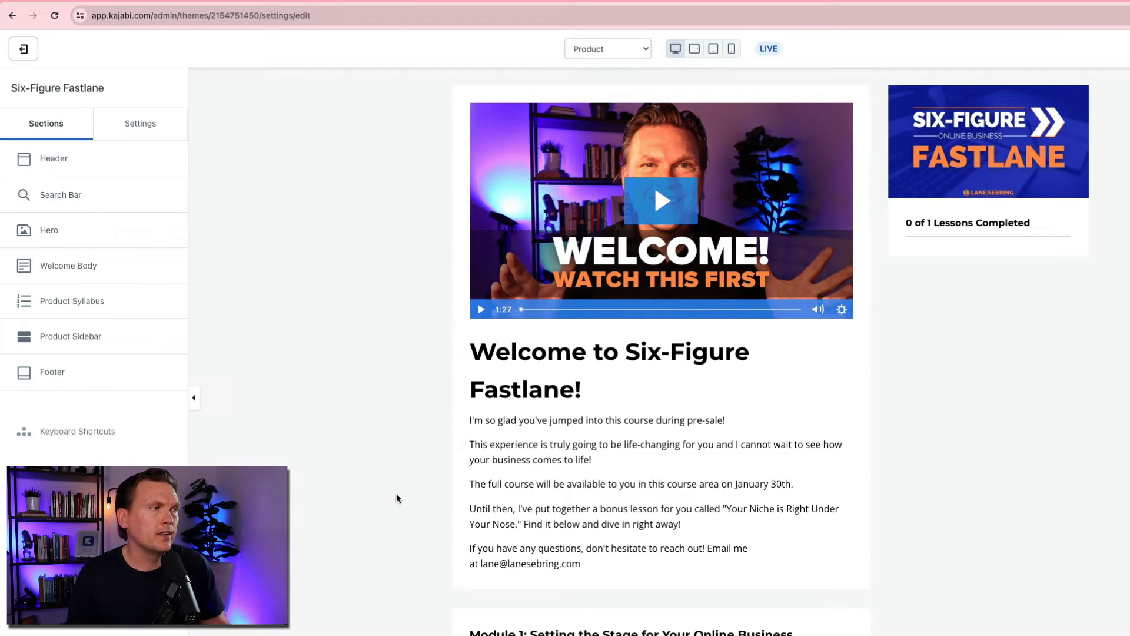
mouse_move(362, 362)
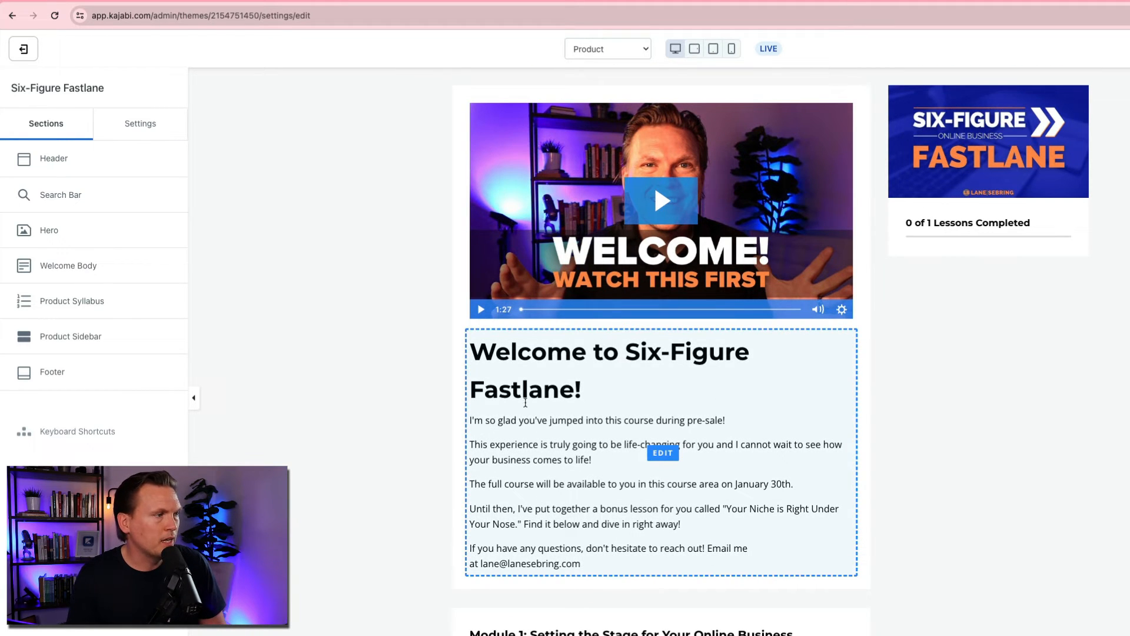
Show the Product Sidebar section with its enabled Course Progress block in the theme editor
scroll(down, 3)
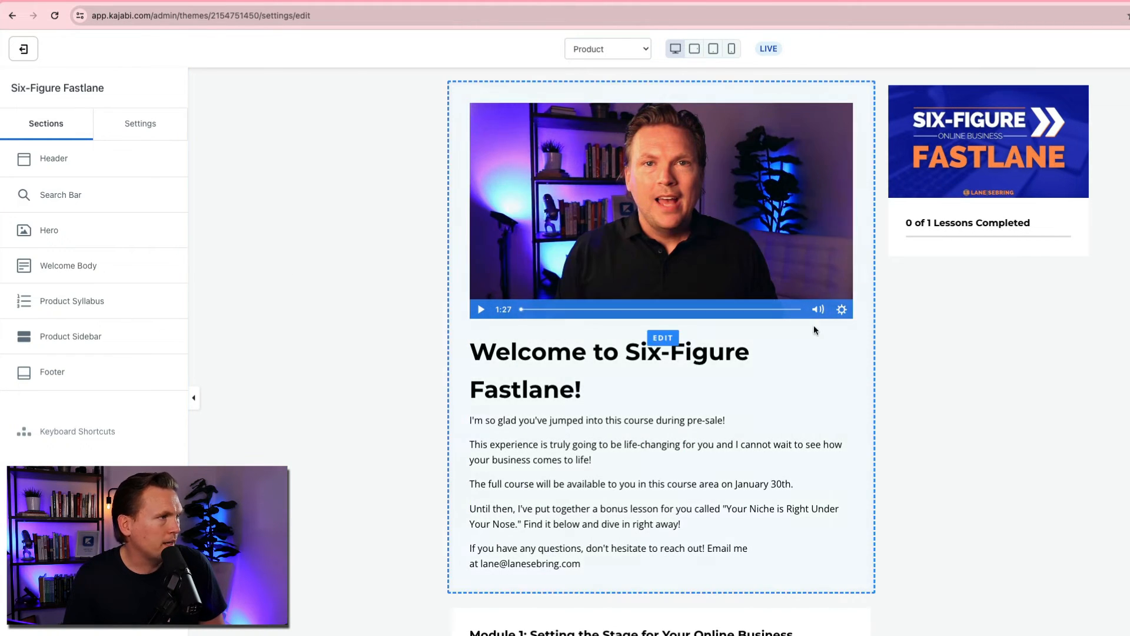
click(71, 337)
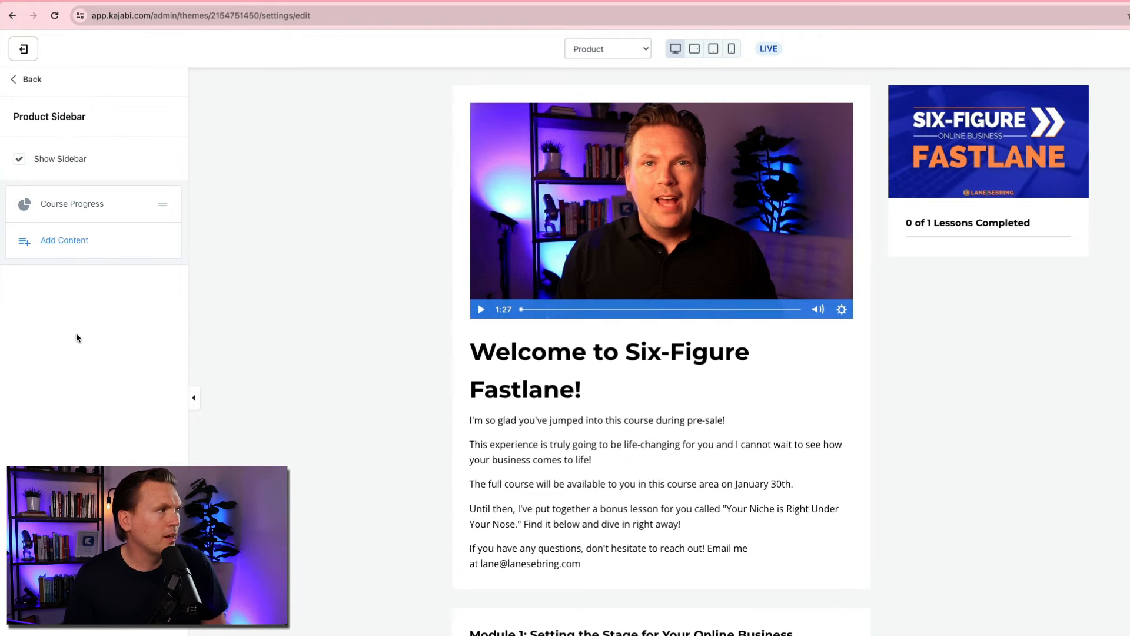
mouse_move(1067, 360)
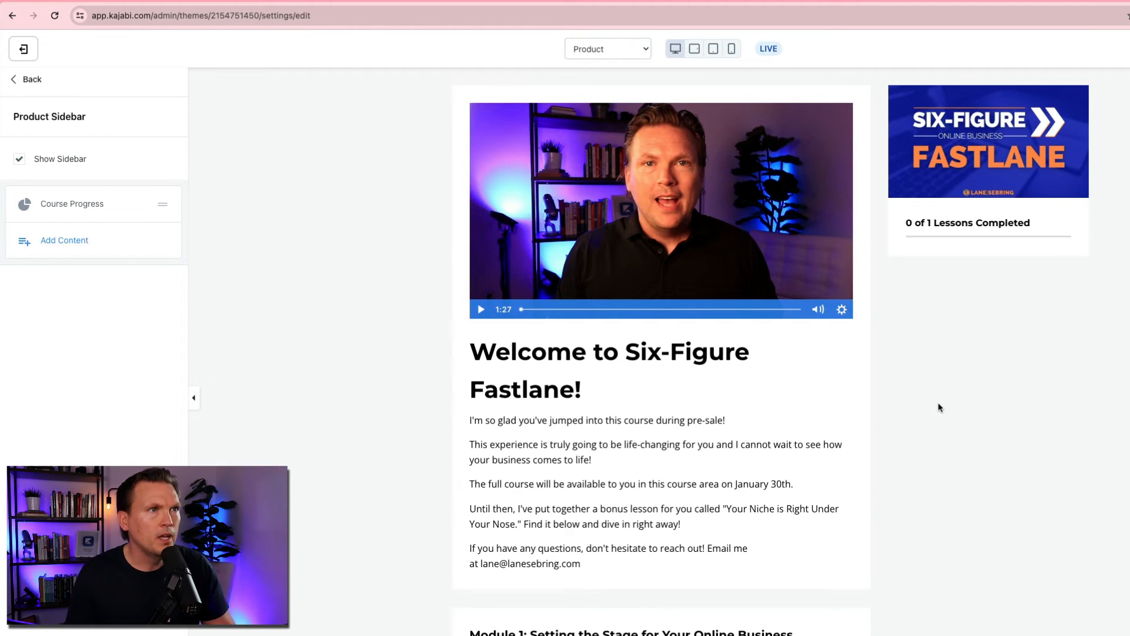
mouse_move(893, 313)
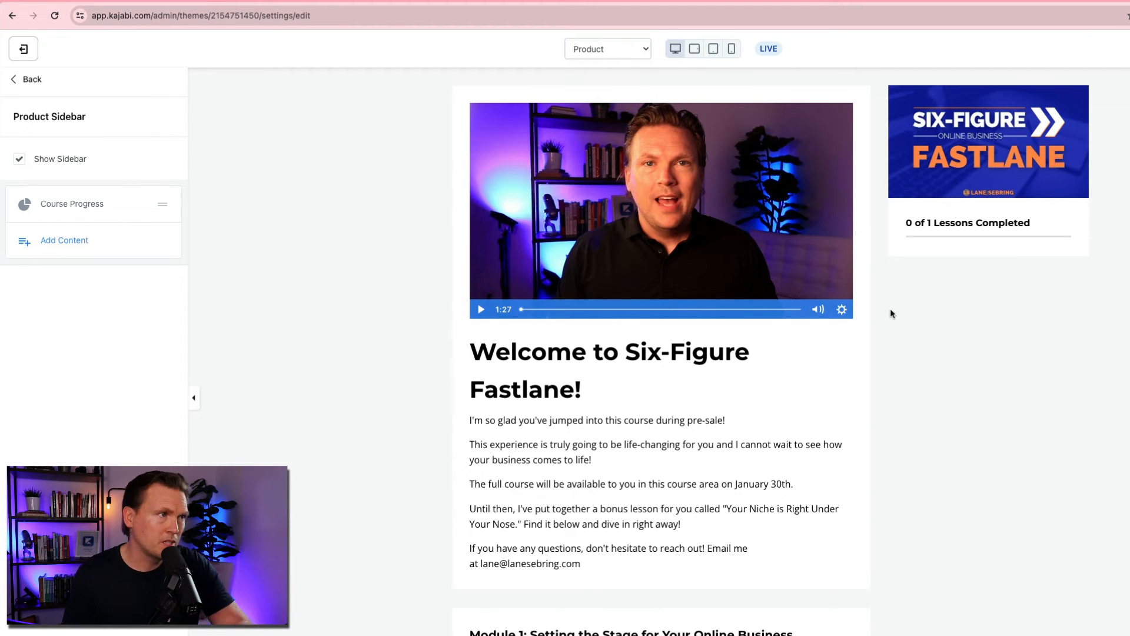
mouse_move(614, 468)
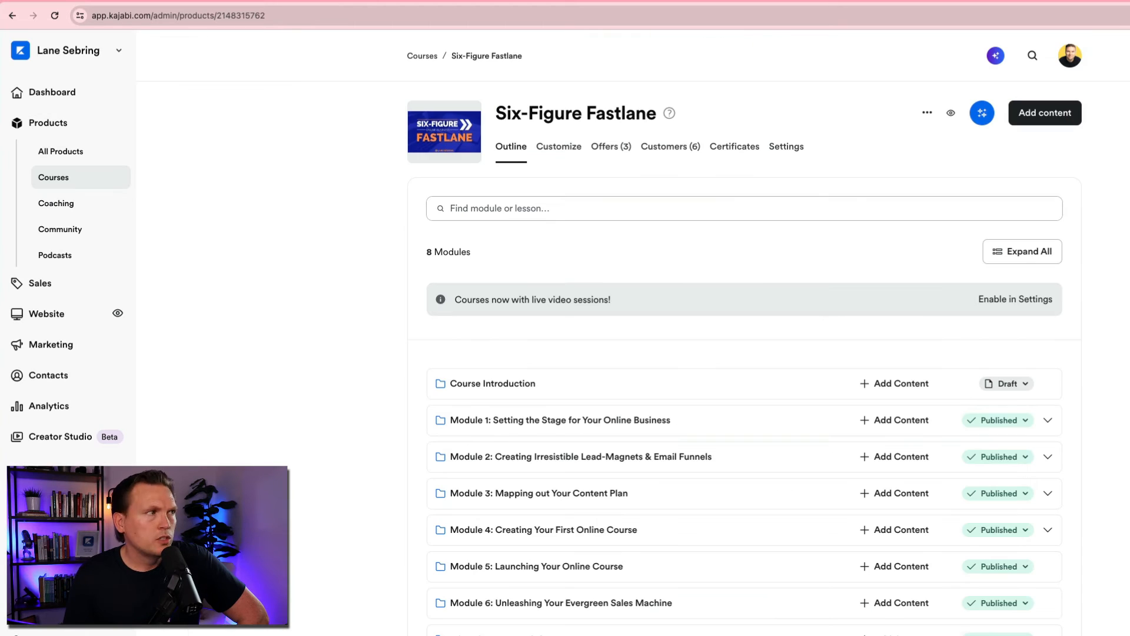
View the three offers: Jumpstart $197, Fastlane $497, Fastlane as 3 payments of $197
click(611, 146)
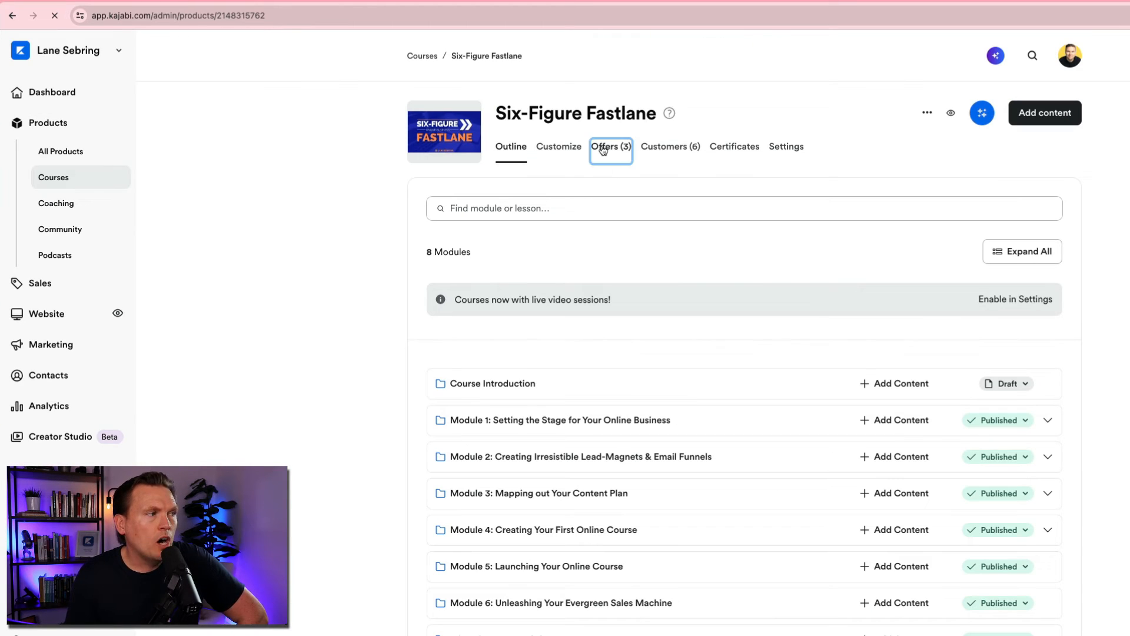
click(610, 146)
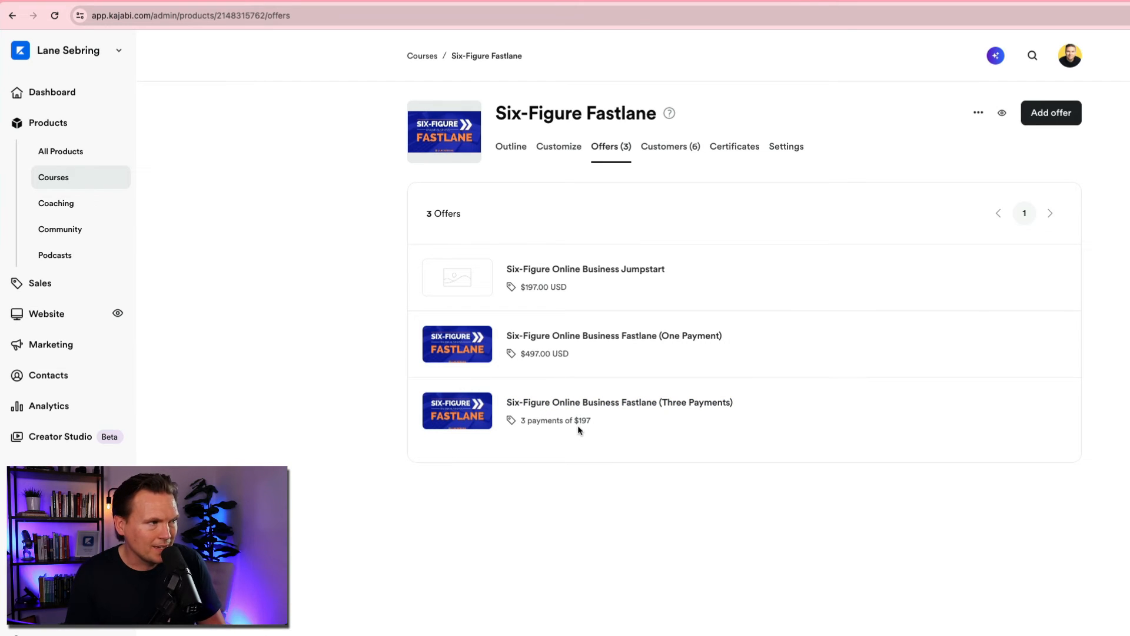
mouse_move(650, 438)
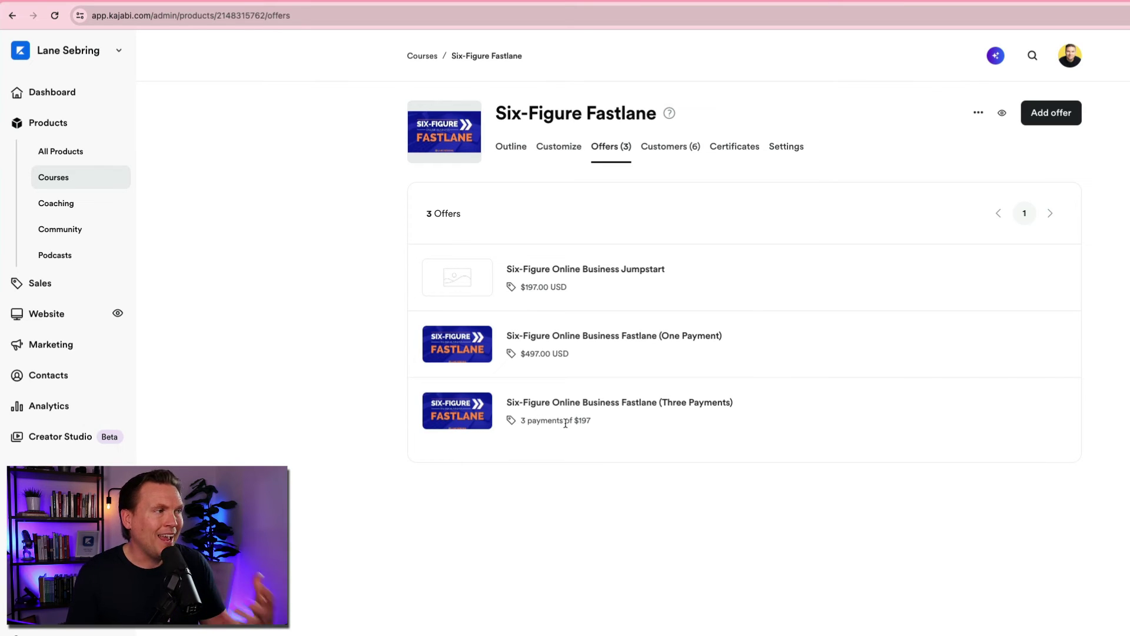
mouse_move(556, 393)
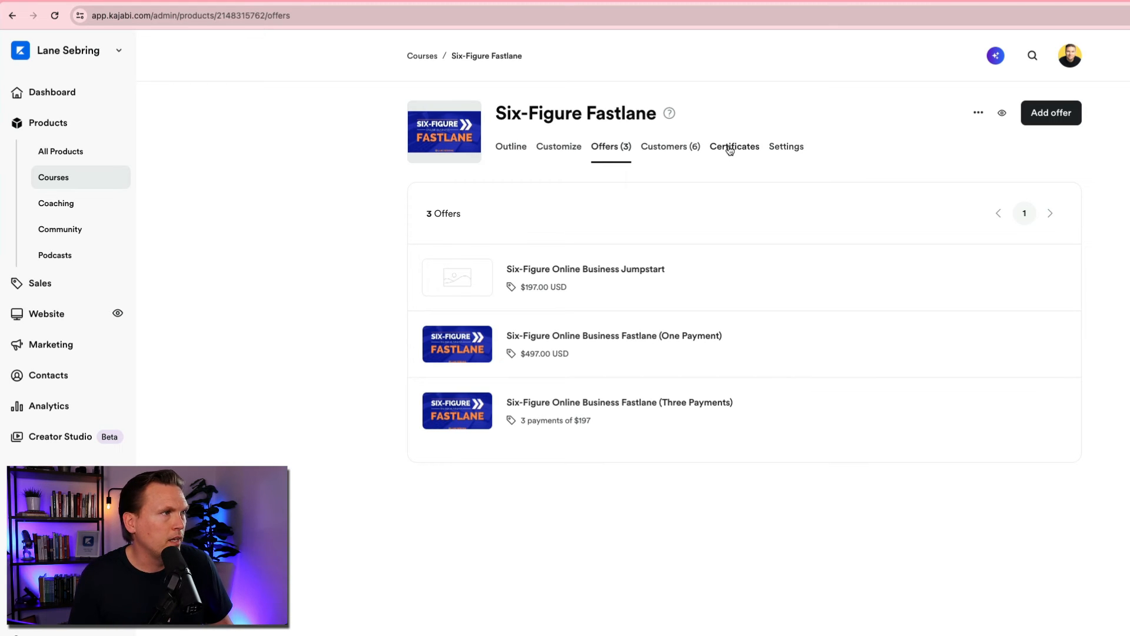
Review the Certificates options (none provided yet), then move on to the course's Settings
click(734, 146)
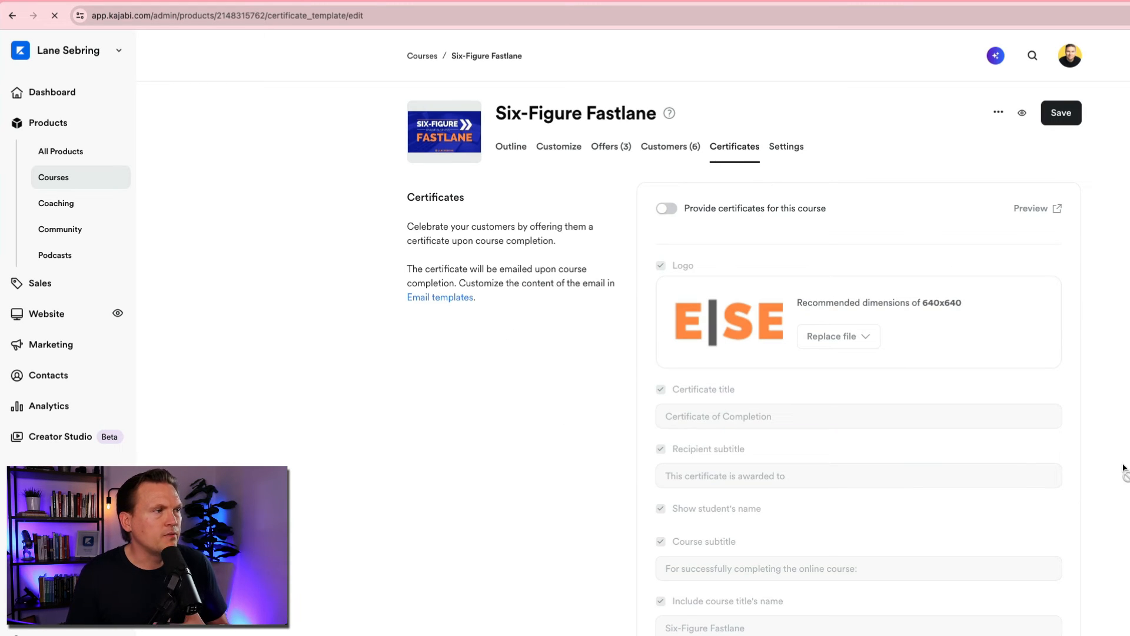
scroll(down, 3)
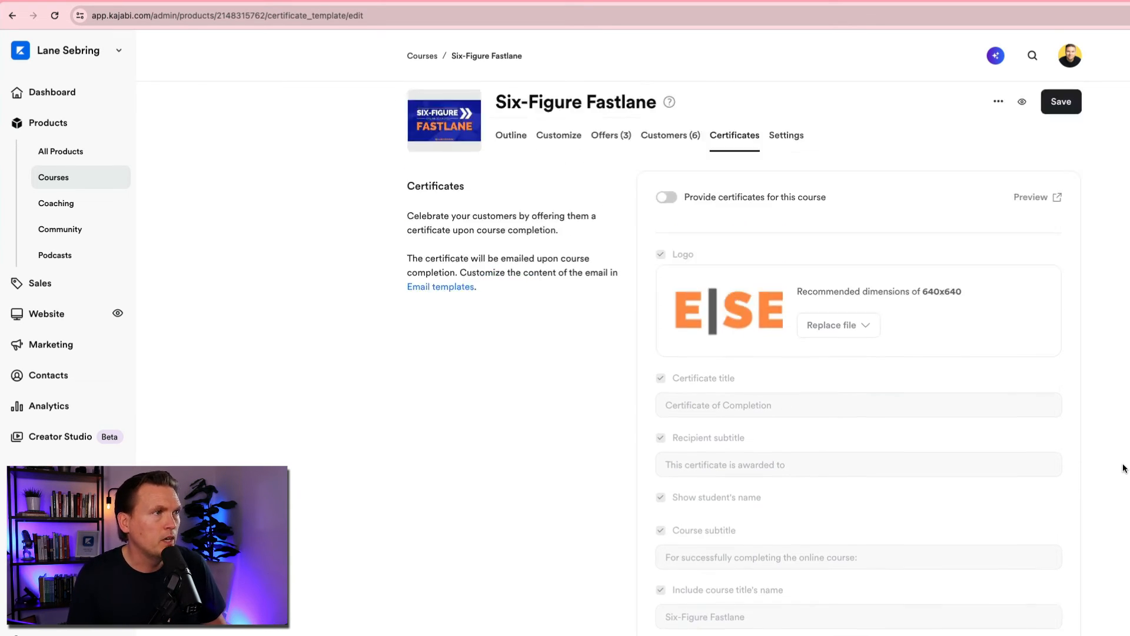
click(786, 135)
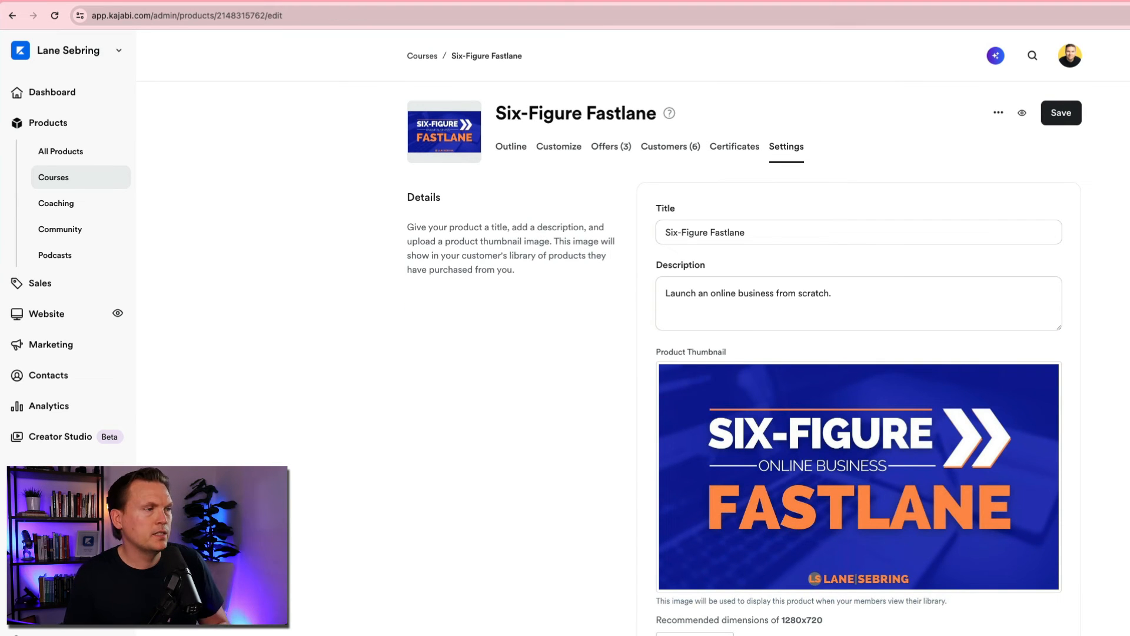
Scroll through Details, Live Rooms and Community settings, both off, down to Delete Product
scroll(down, 3)
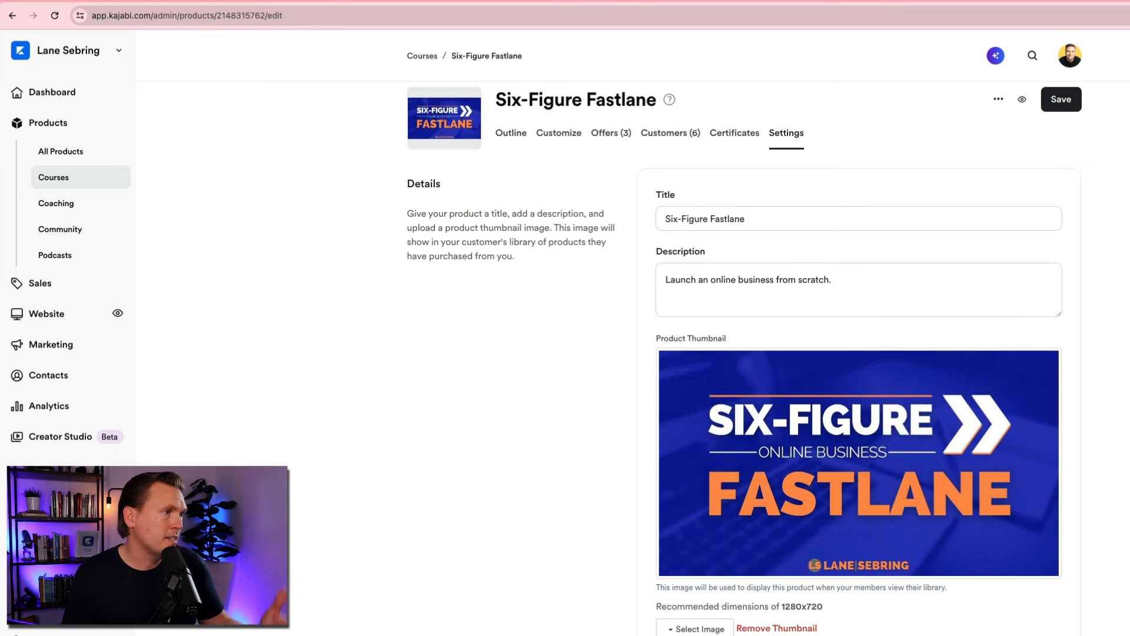
scroll(down, 3)
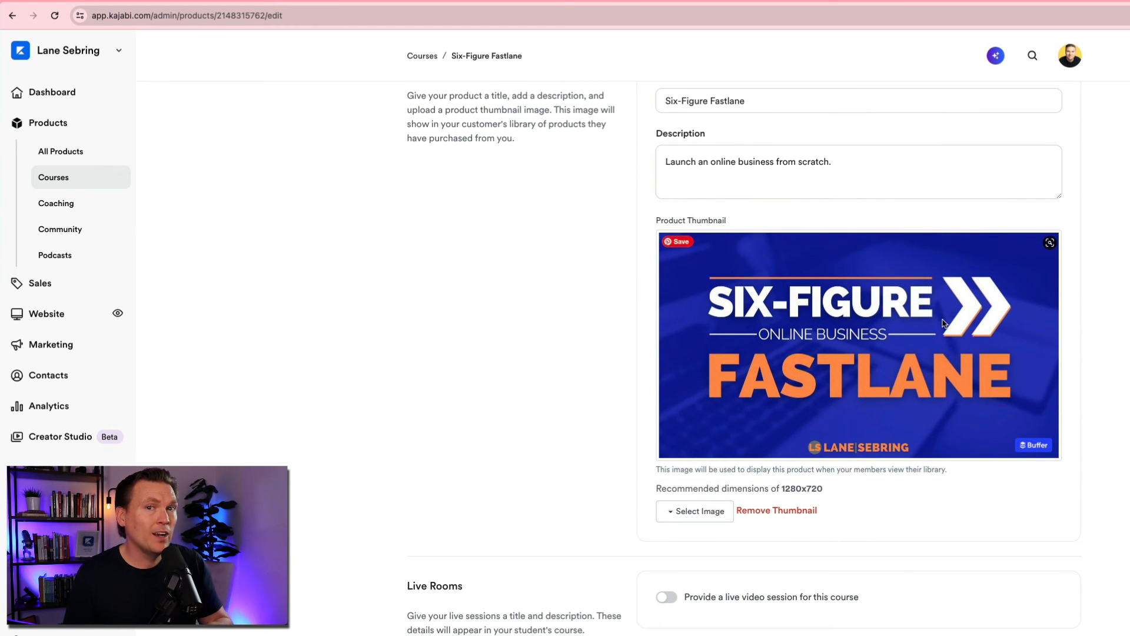
scroll(down, 3)
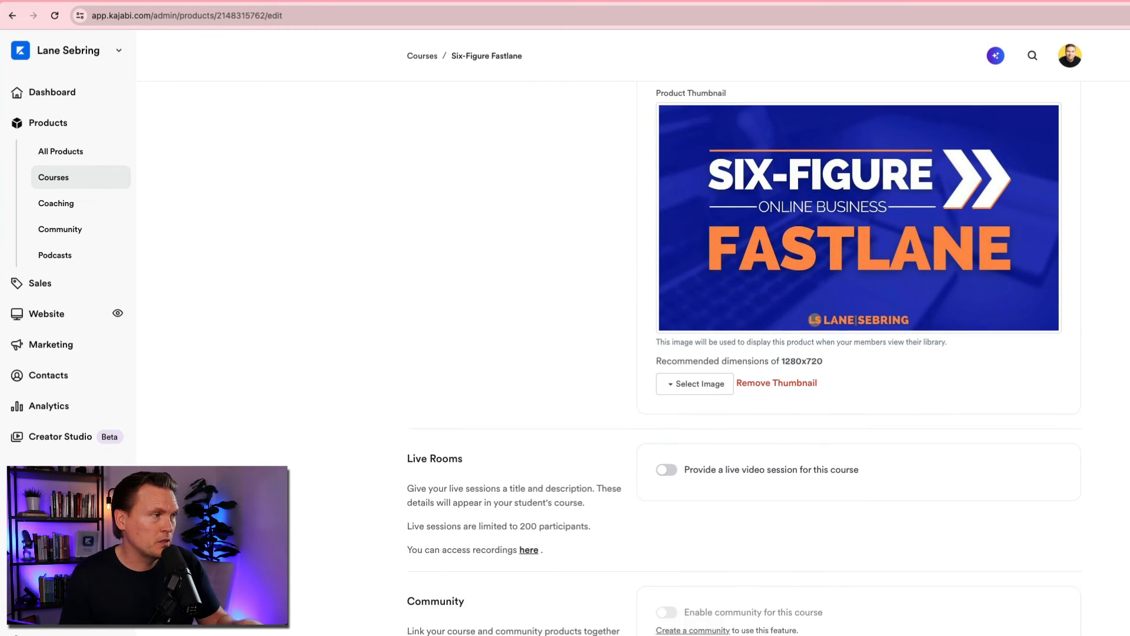
scroll(down, 3)
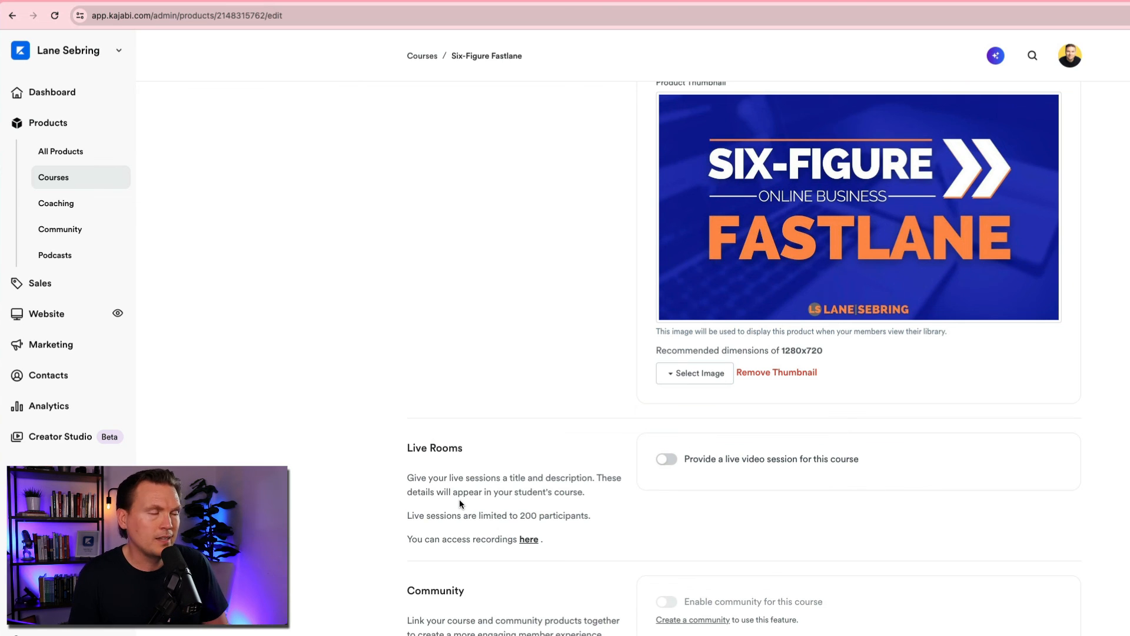
scroll(down, 3)
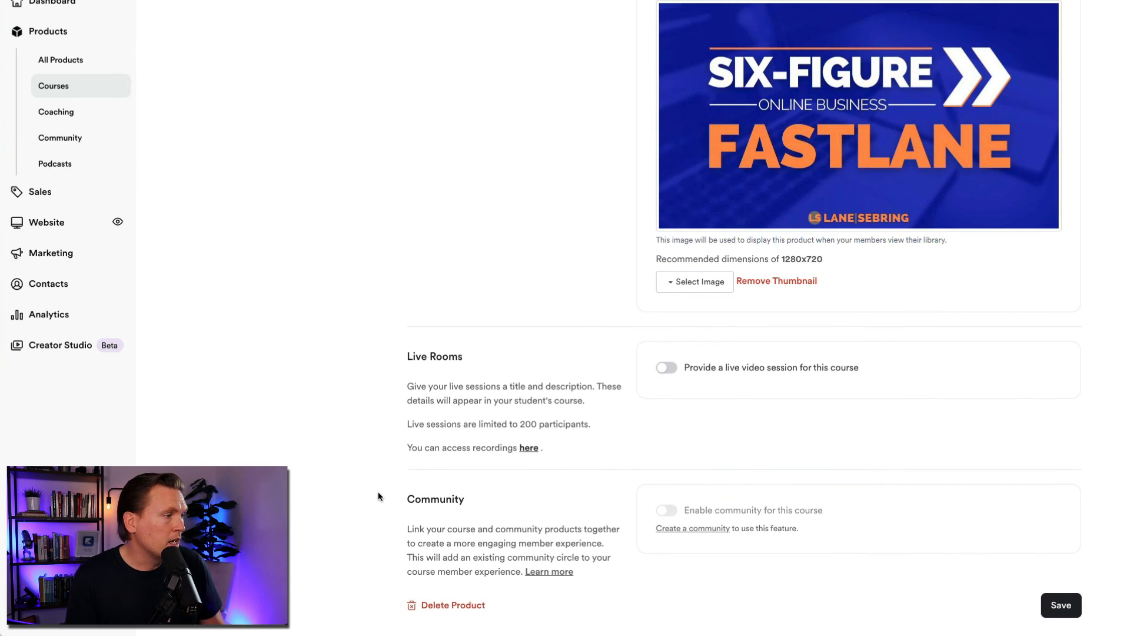